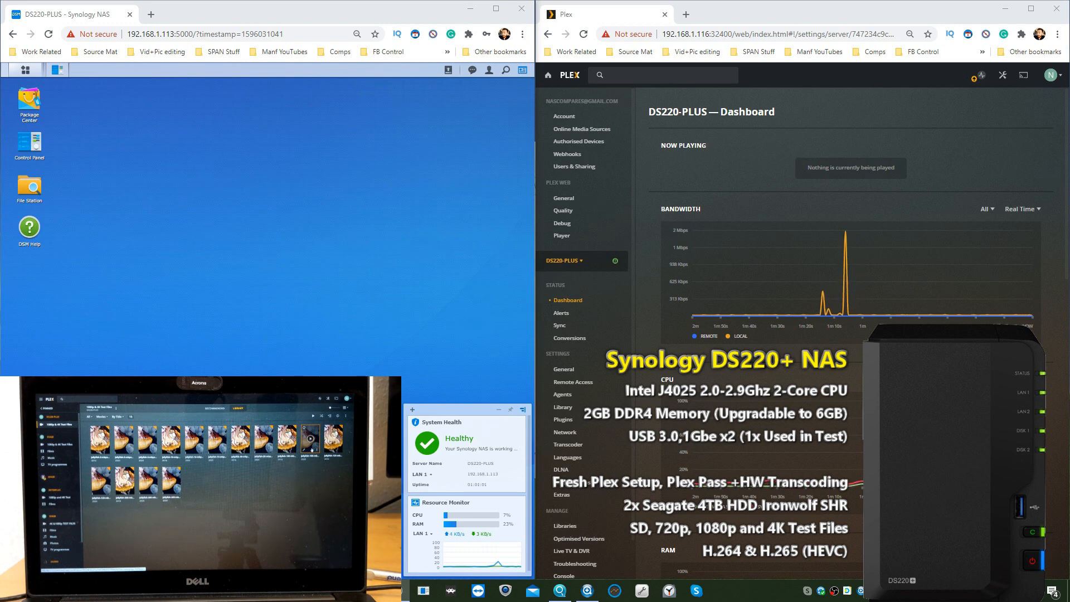
{"action": "mouse_move", "coordinate": [97, 271]}
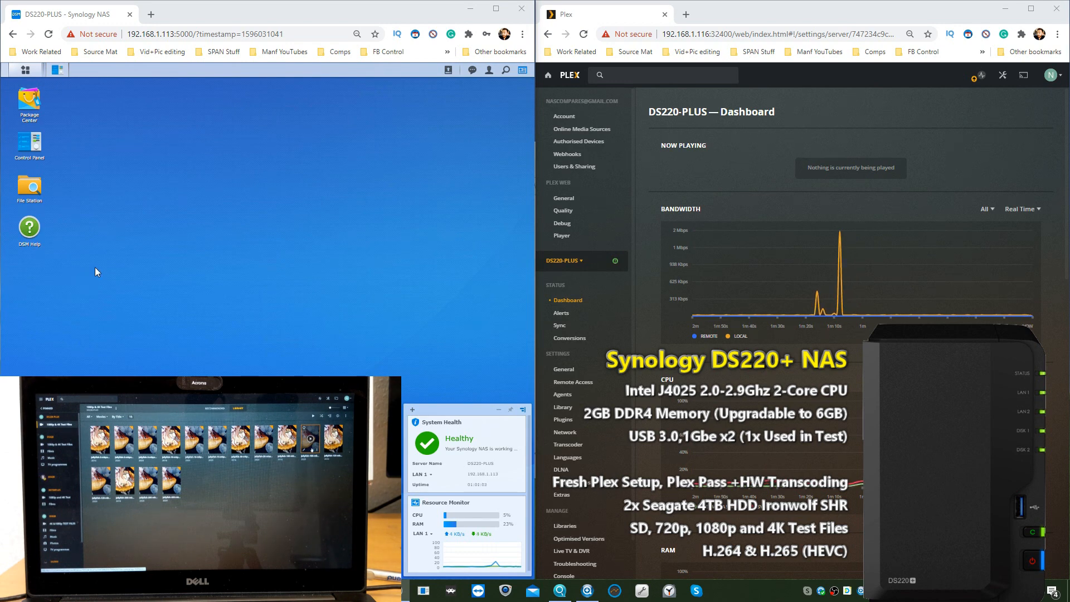
{"action": "mouse_move", "coordinate": [373, 345]}
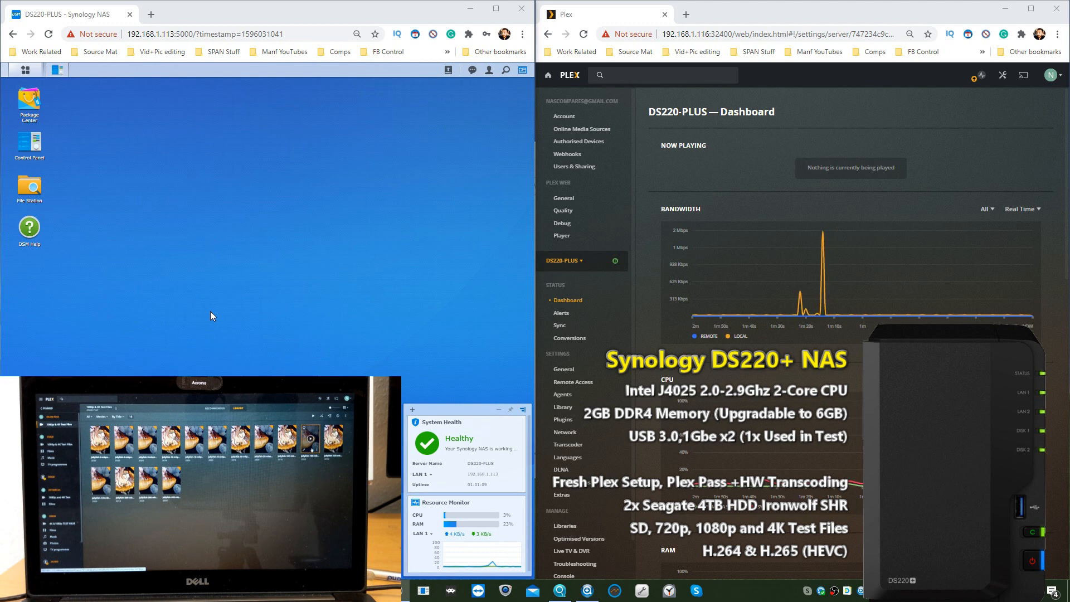
{"action": "mouse_move", "coordinate": [635, 238]}
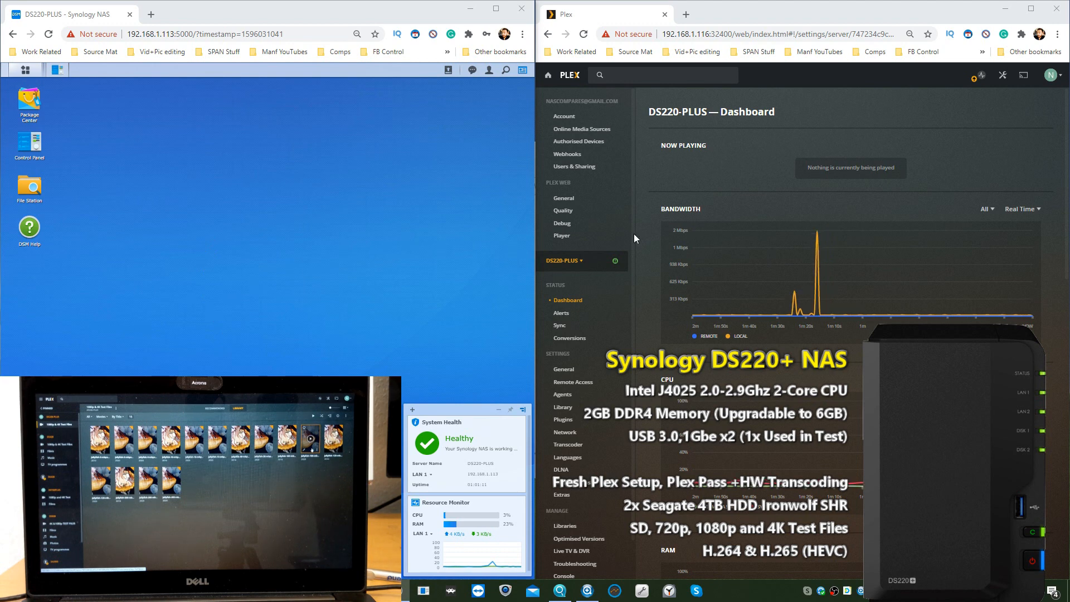
{"action": "mouse_move", "coordinate": [785, 230]}
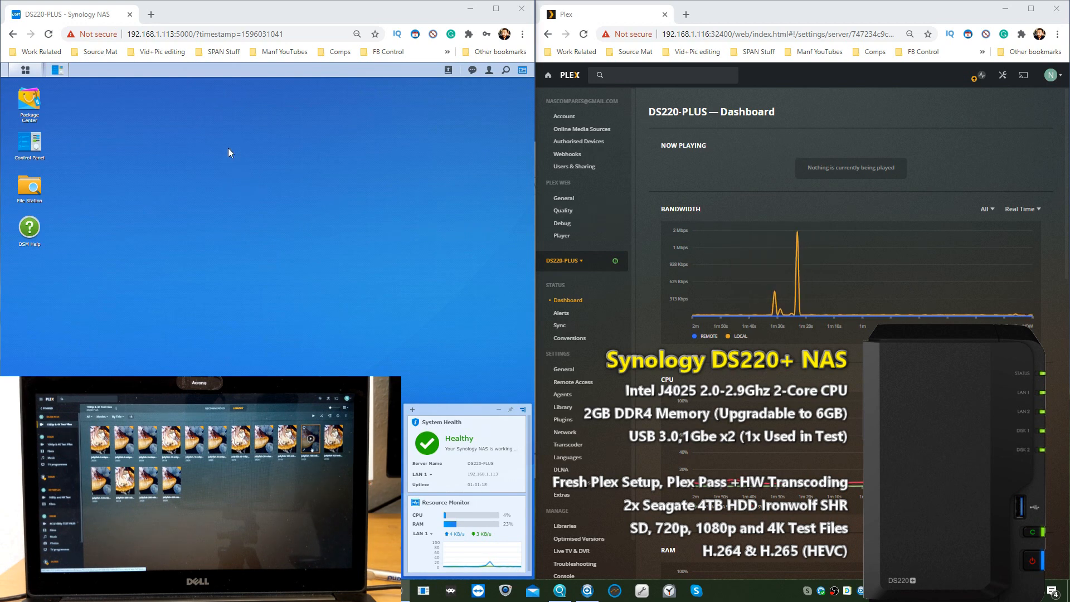
{"action": "mouse_move", "coordinate": [117, 99]}
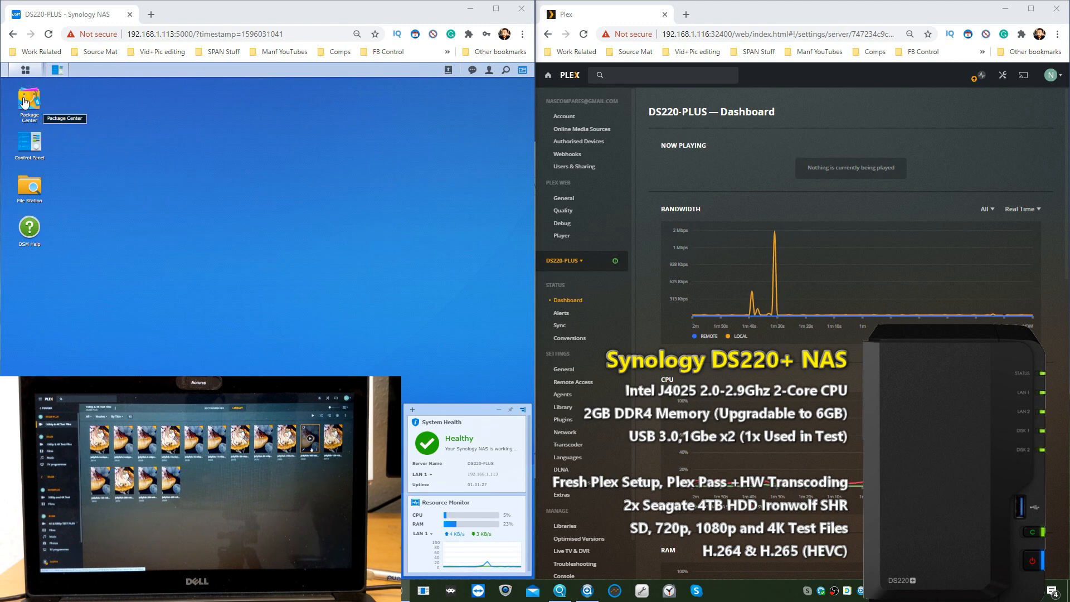
Browse the full package list in the NAS package manager, then close it
{"action": "double_click", "coordinate": [28, 101]}
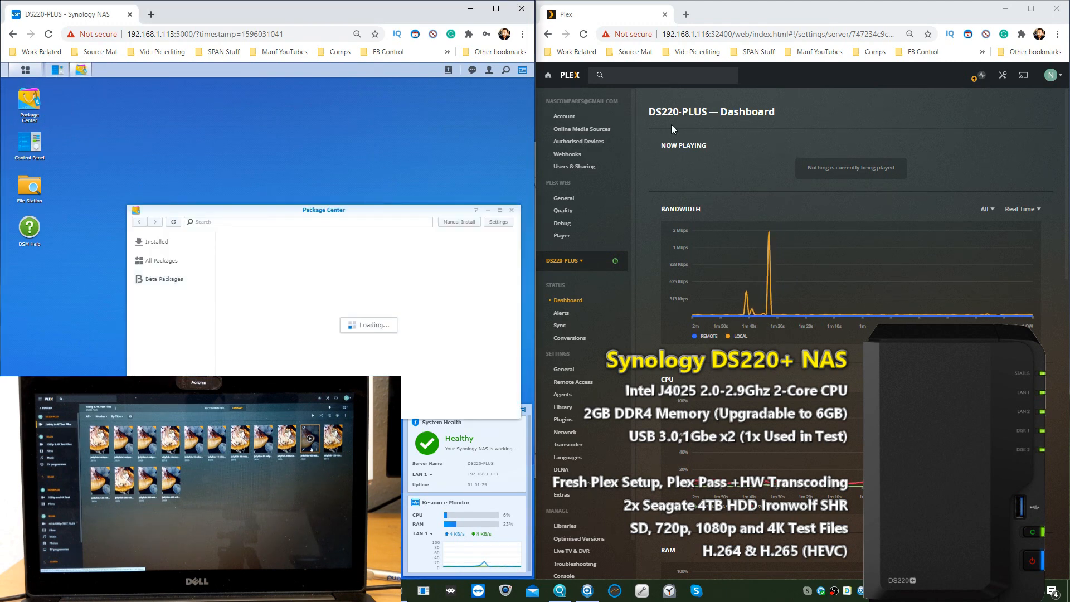
{"action": "left_click", "coordinate": [161, 261]}
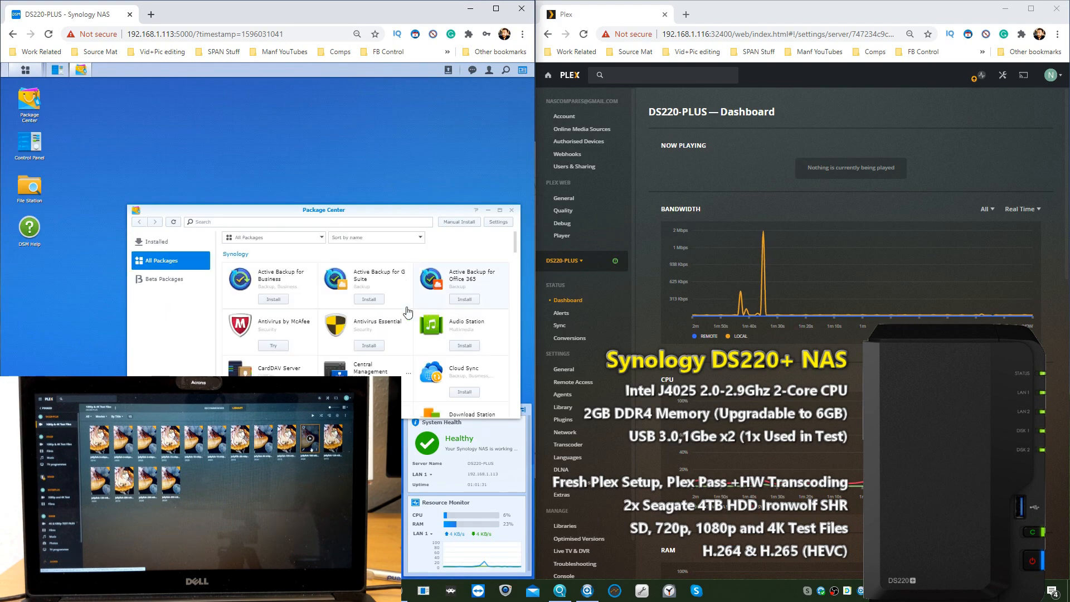
{"action": "scroll", "scroll_direction": "down", "scroll_amount": 3}
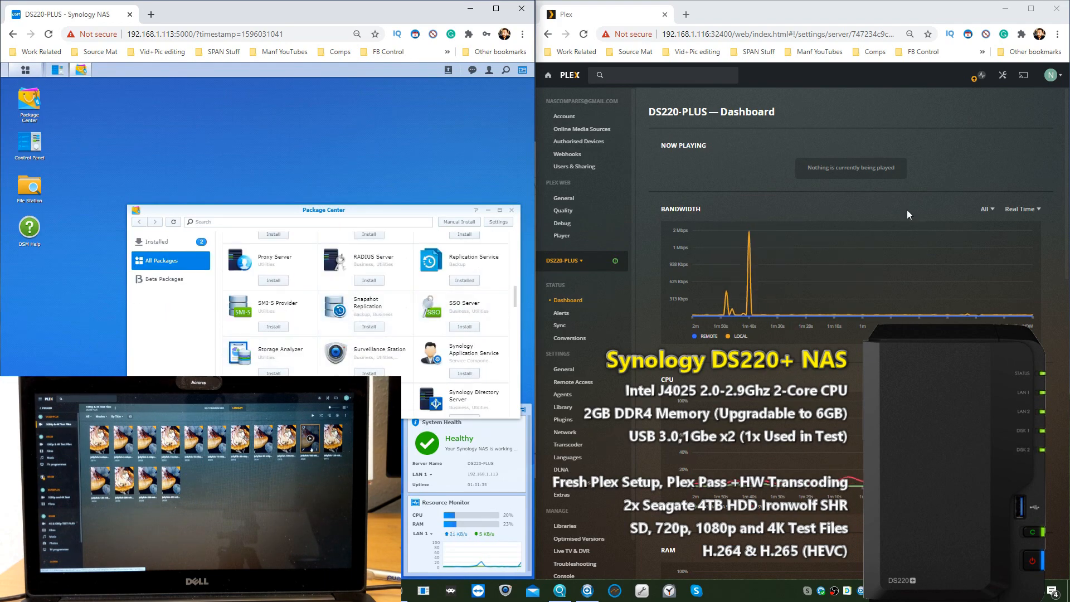
{"action": "scroll", "scroll_direction": "down", "scroll_amount": 3}
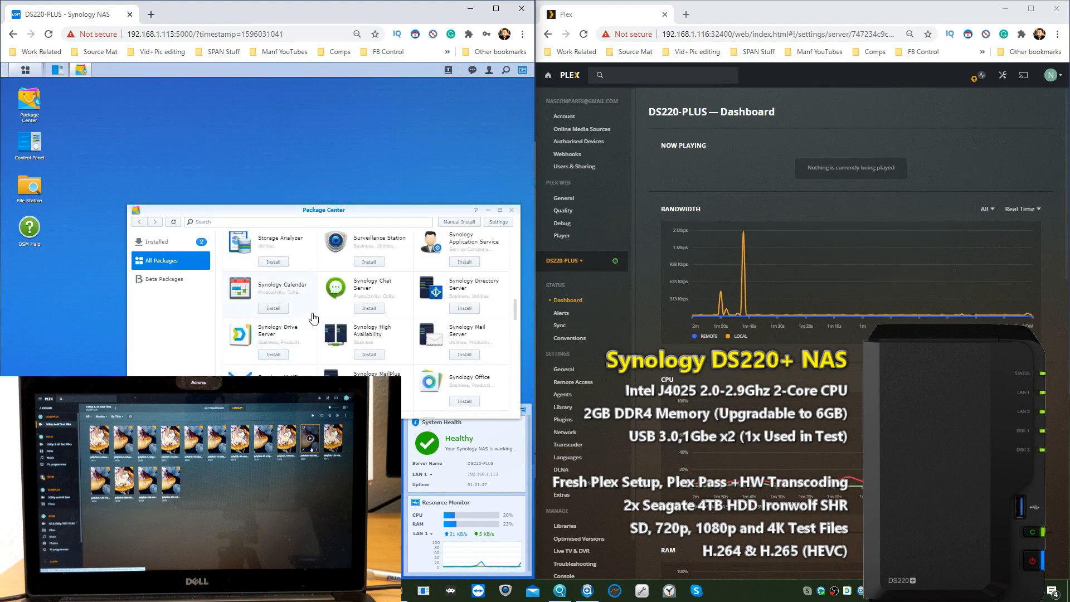
{"action": "scroll", "scroll_direction": "down", "scroll_amount": 3}
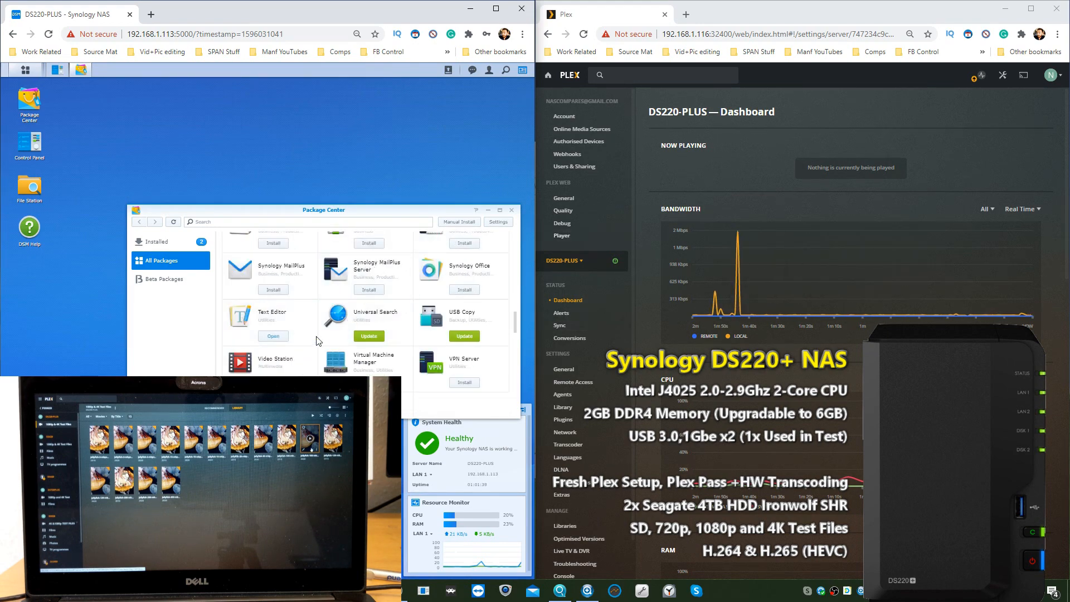
{"action": "scroll", "scroll_direction": "down", "scroll_amount": 3}
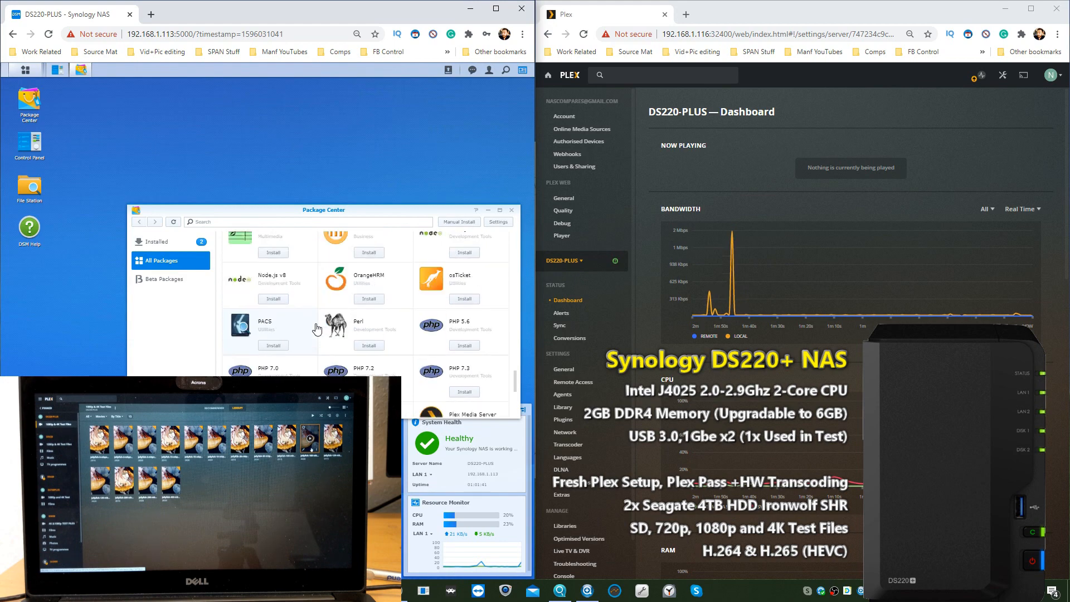
{"action": "scroll", "scroll_direction": "down", "scroll_amount": 3}
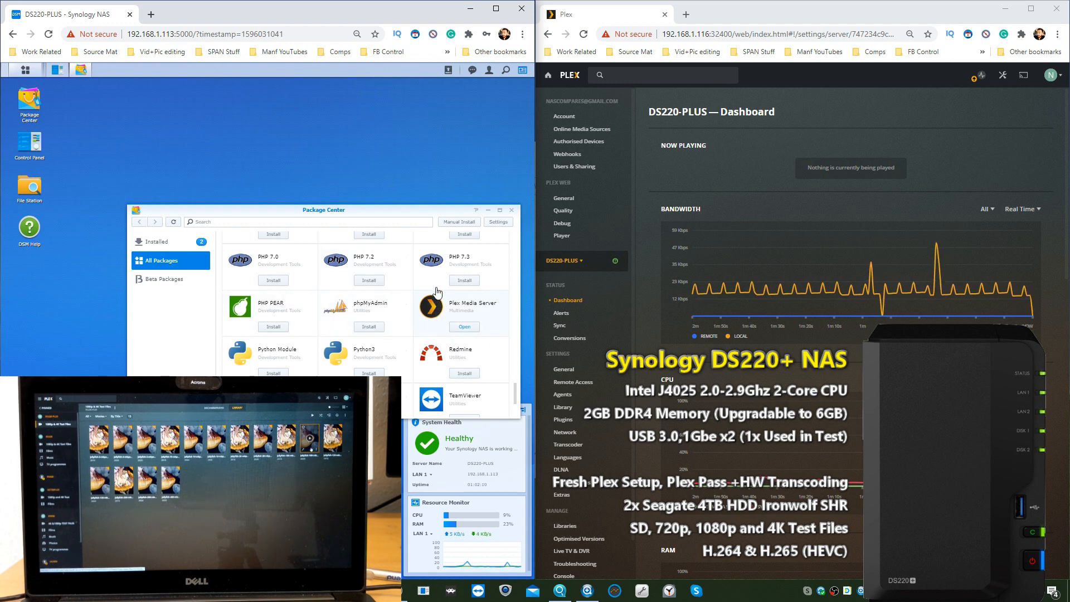
{"action": "mouse_move", "coordinate": [454, 308]}
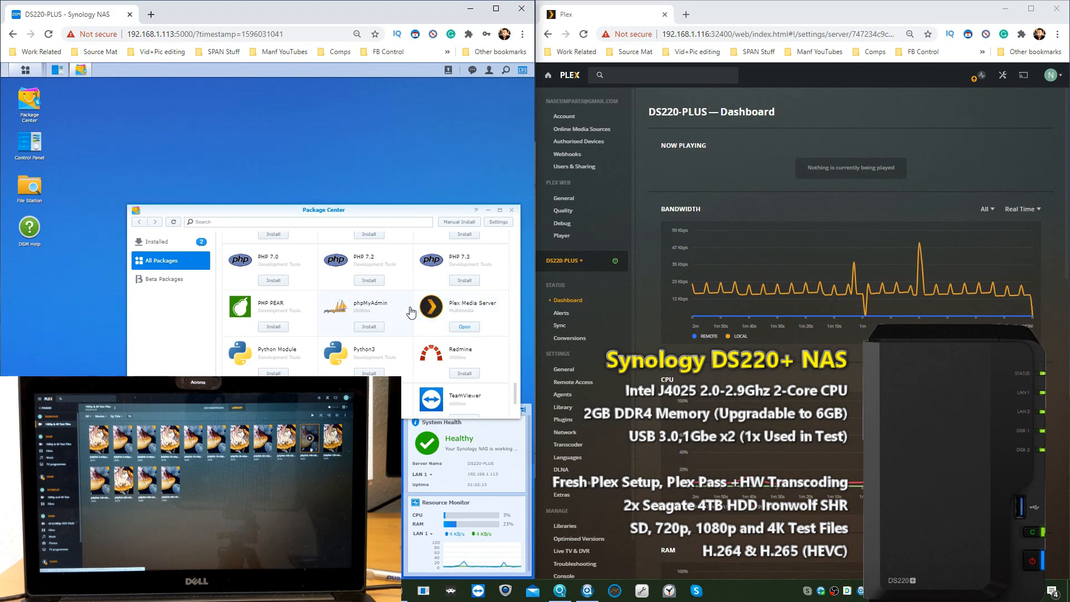
{"action": "mouse_move", "coordinate": [450, 314]}
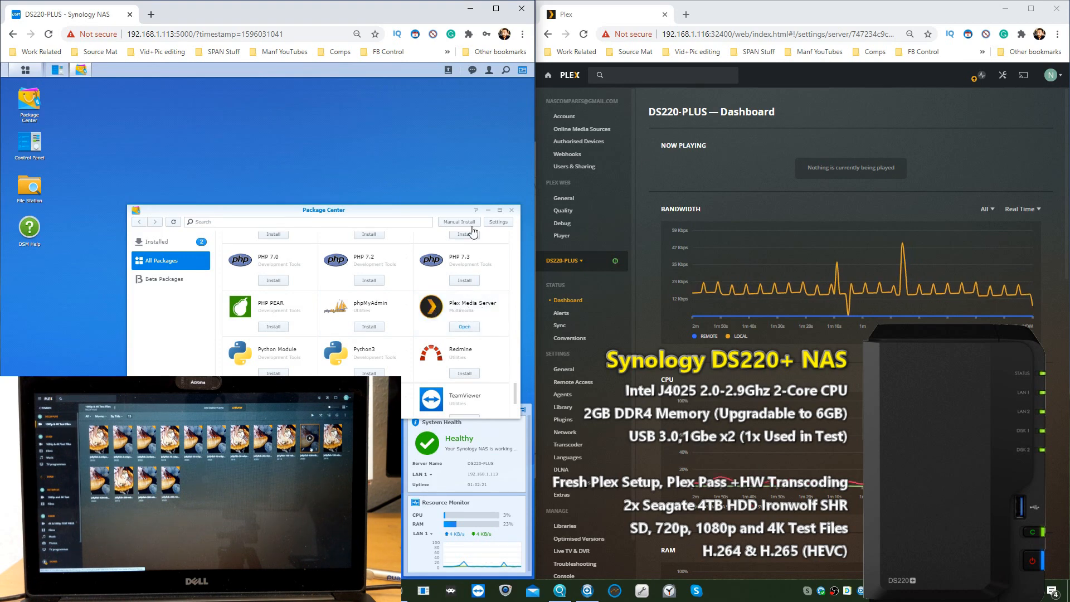
{"action": "scroll", "scroll_direction": "down", "scroll_amount": 3}
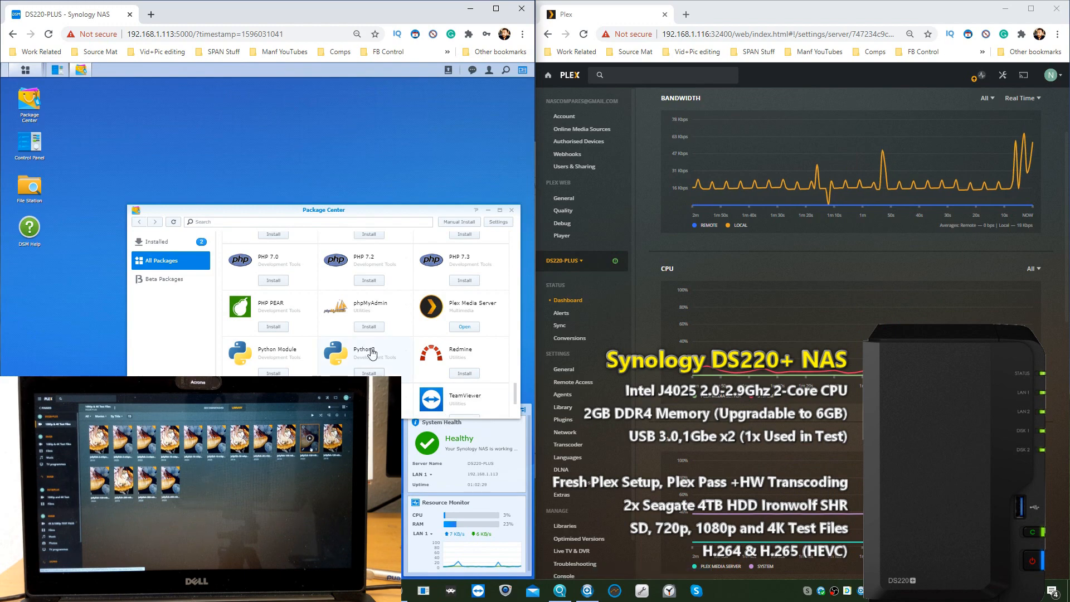
{"action": "scroll", "scroll_direction": "down", "scroll_amount": 3}
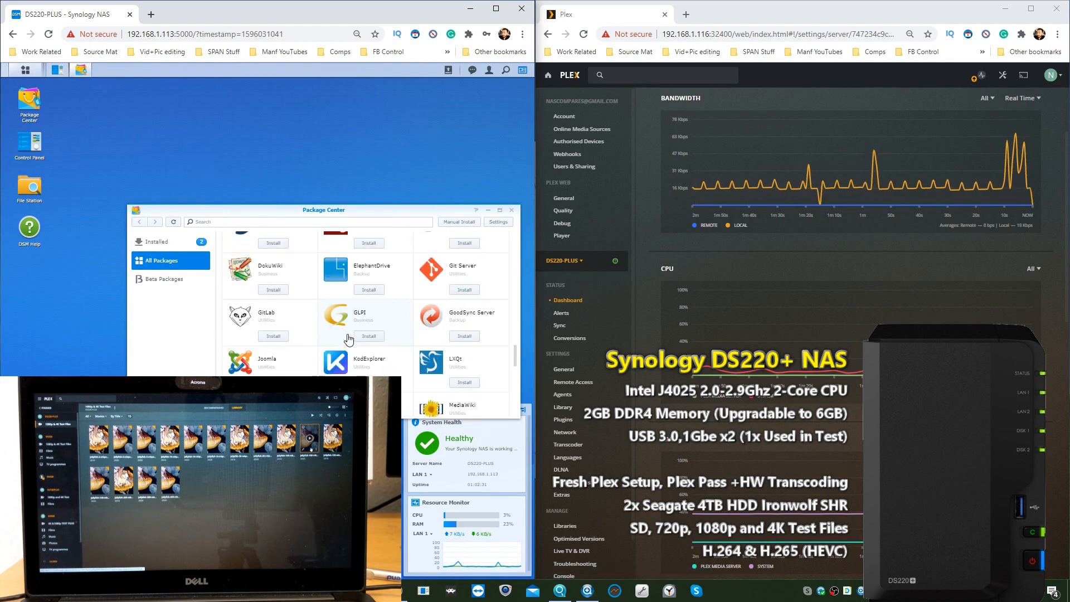
{"action": "scroll", "scroll_direction": "down", "scroll_amount": 3}
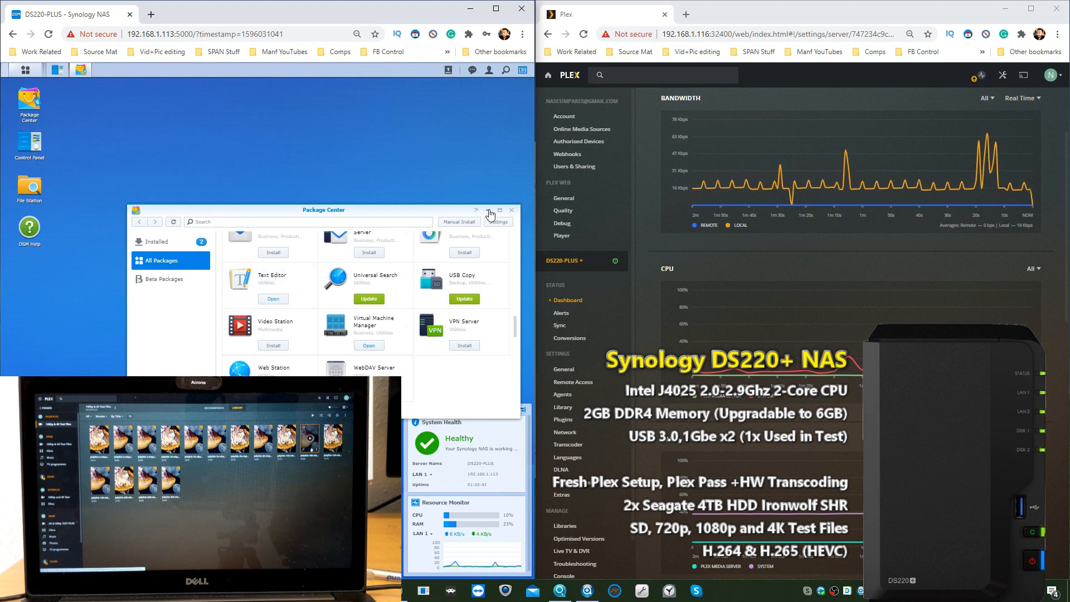
{"action": "left_click", "coordinate": [511, 210]}
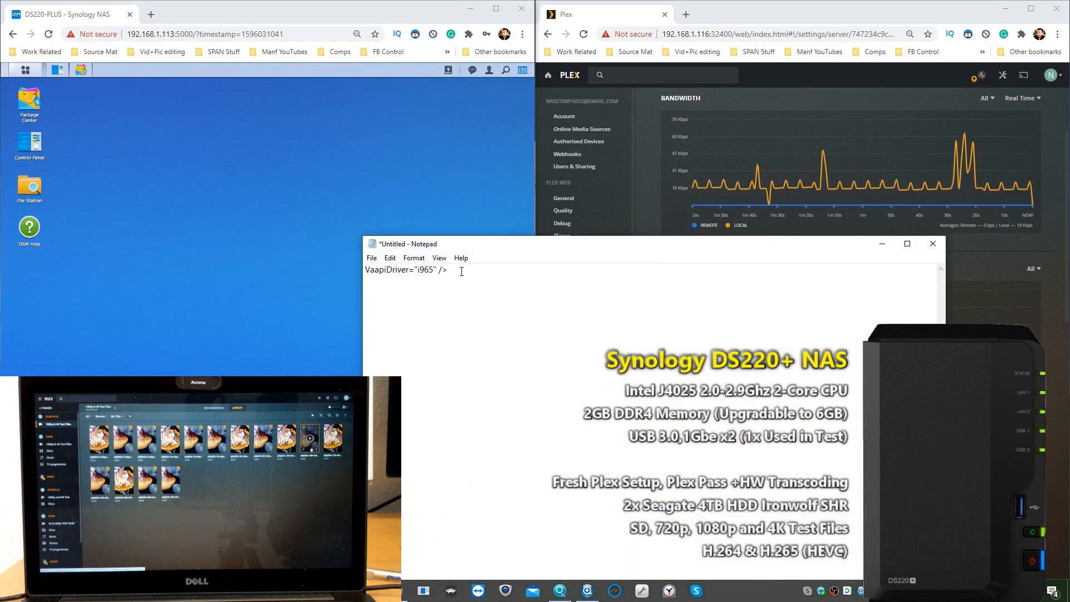
Enlarge the Notepad font size for the VaapiDriver="i965" note
{"action": "left_click", "coordinate": [413, 258]}
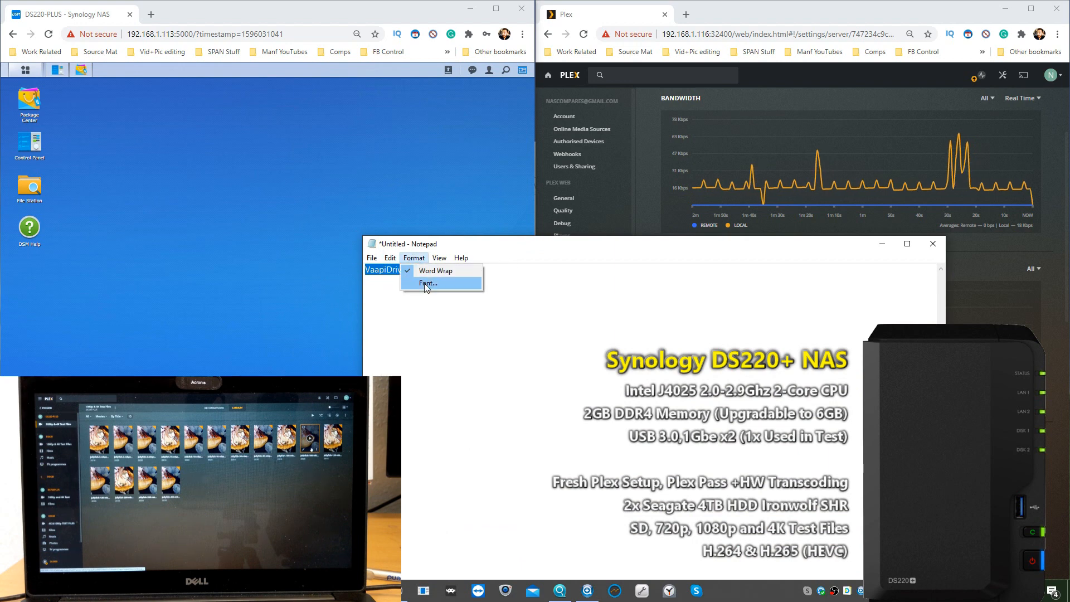
{"action": "left_click", "coordinate": [427, 283]}
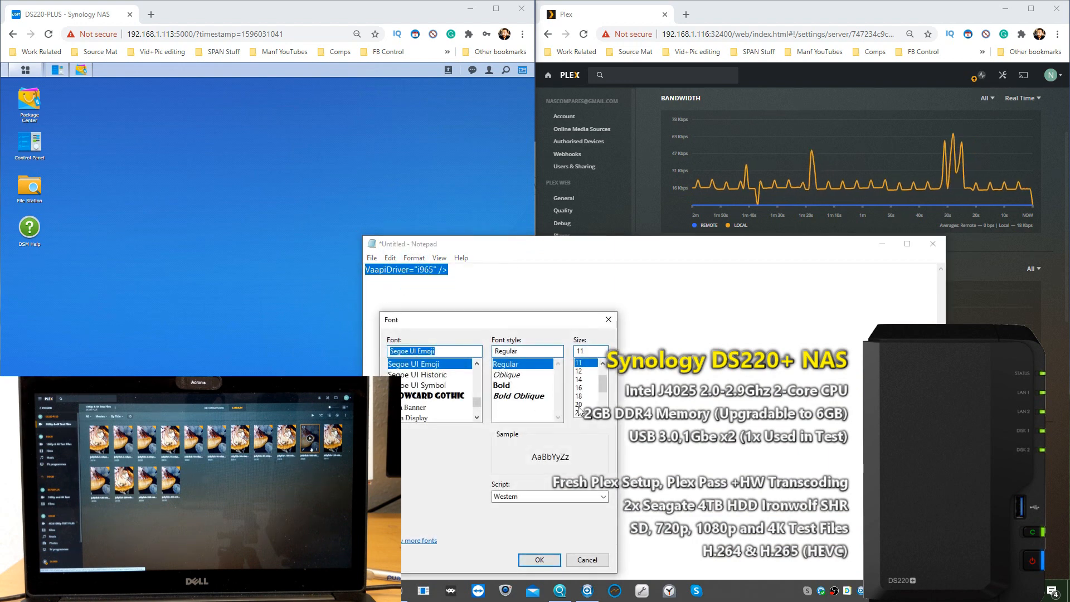
{"action": "left_click", "coordinate": [578, 410]}
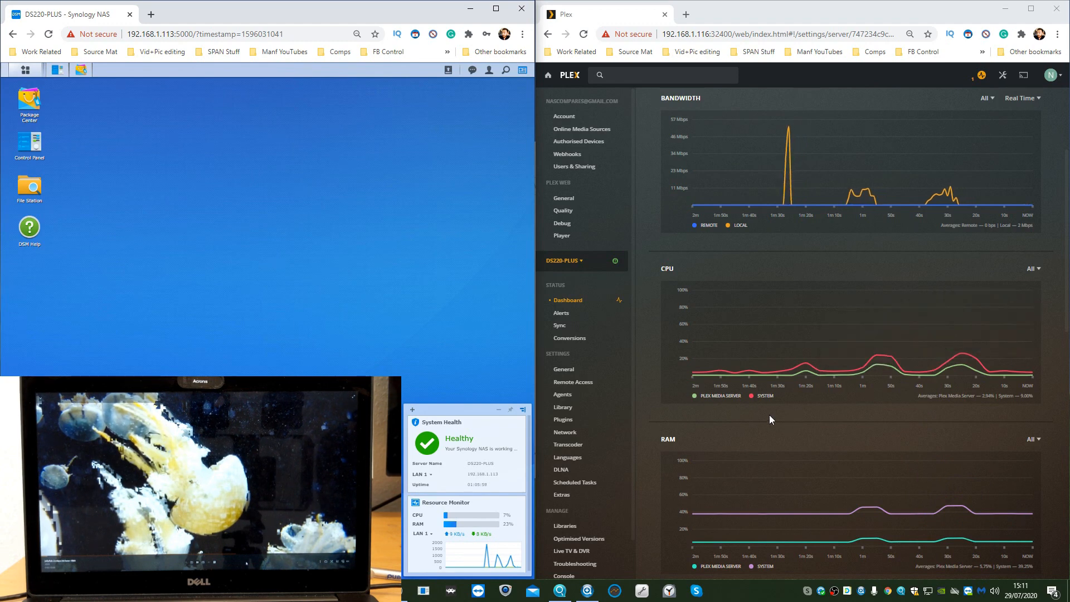
{"action": "mouse_move", "coordinate": [778, 370]}
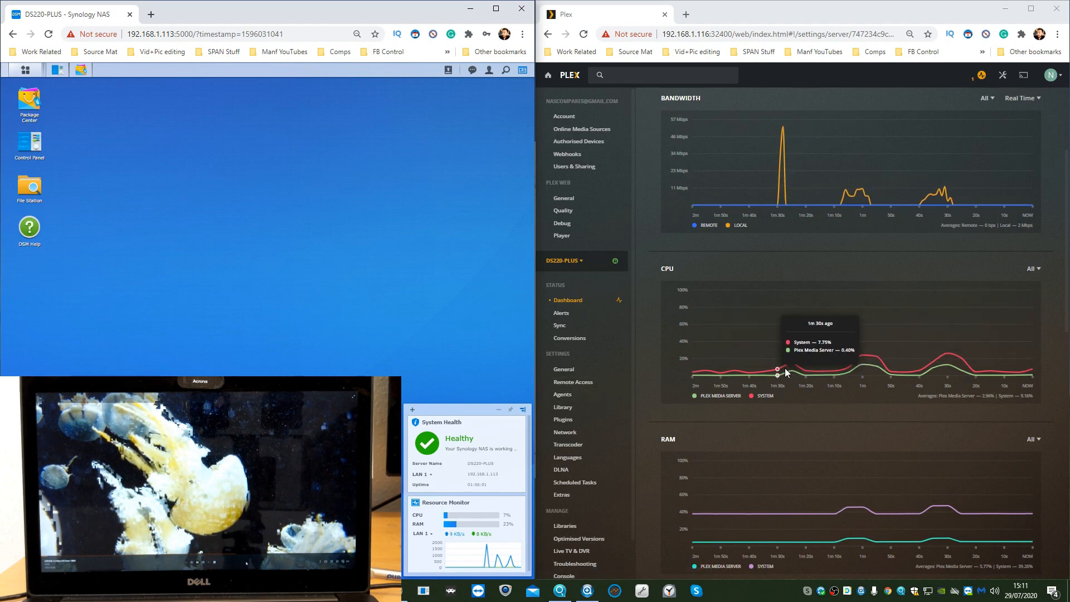
{"action": "mouse_move", "coordinate": [945, 544]}
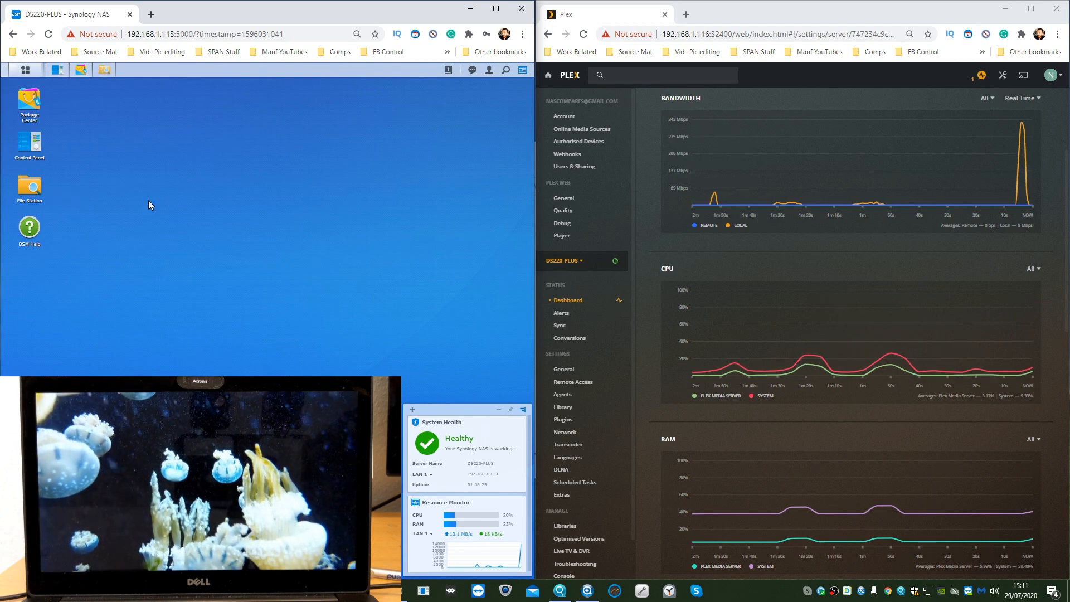
{"action": "double_click", "coordinate": [28, 189]}
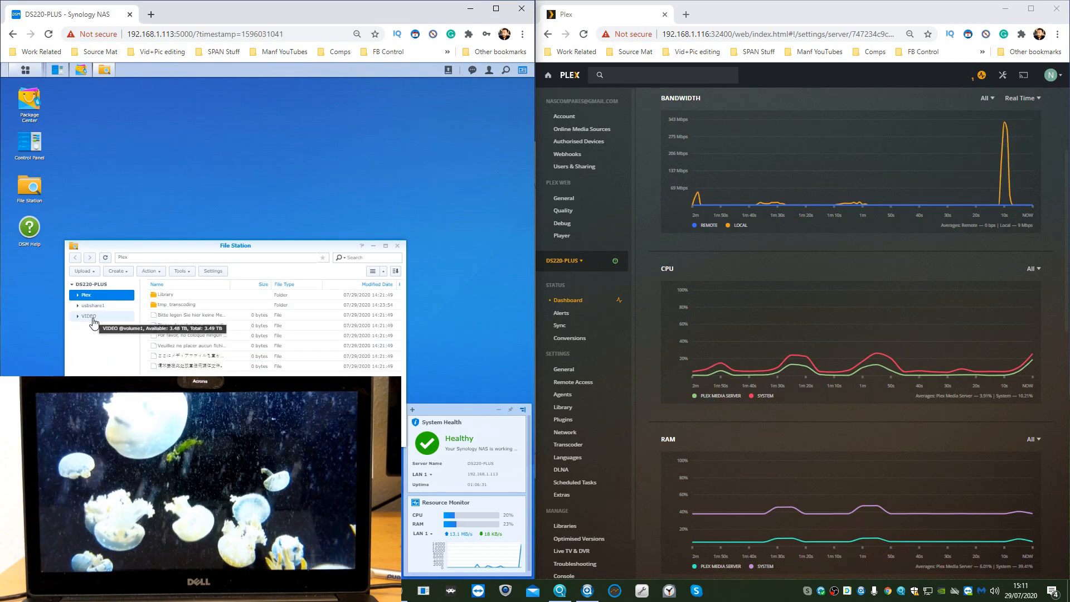
{"action": "double_click", "coordinate": [106, 326]}
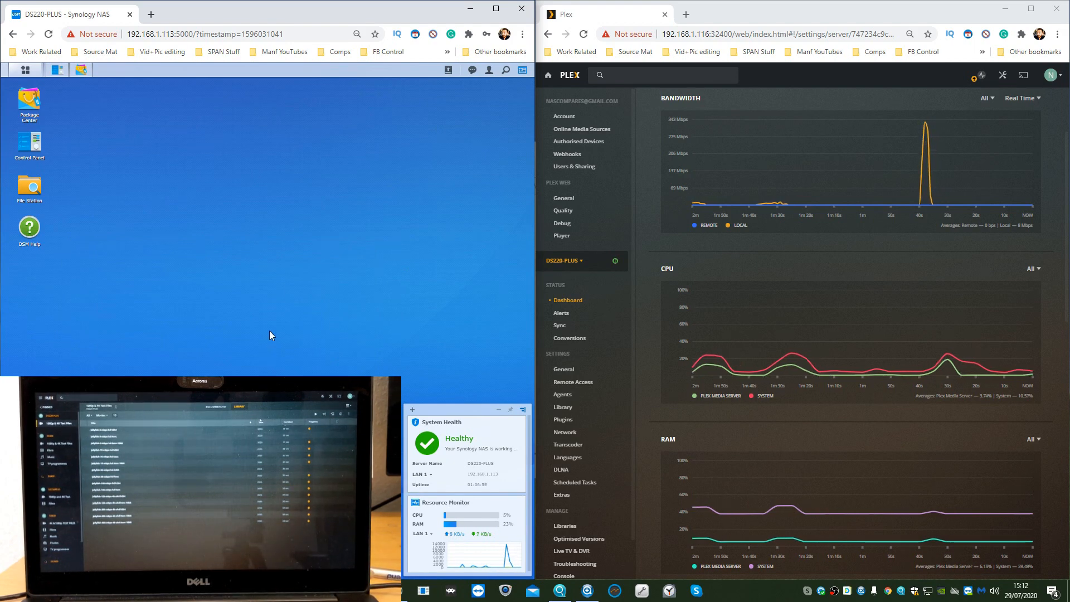
{"action": "mouse_move", "coordinate": [298, 295]}
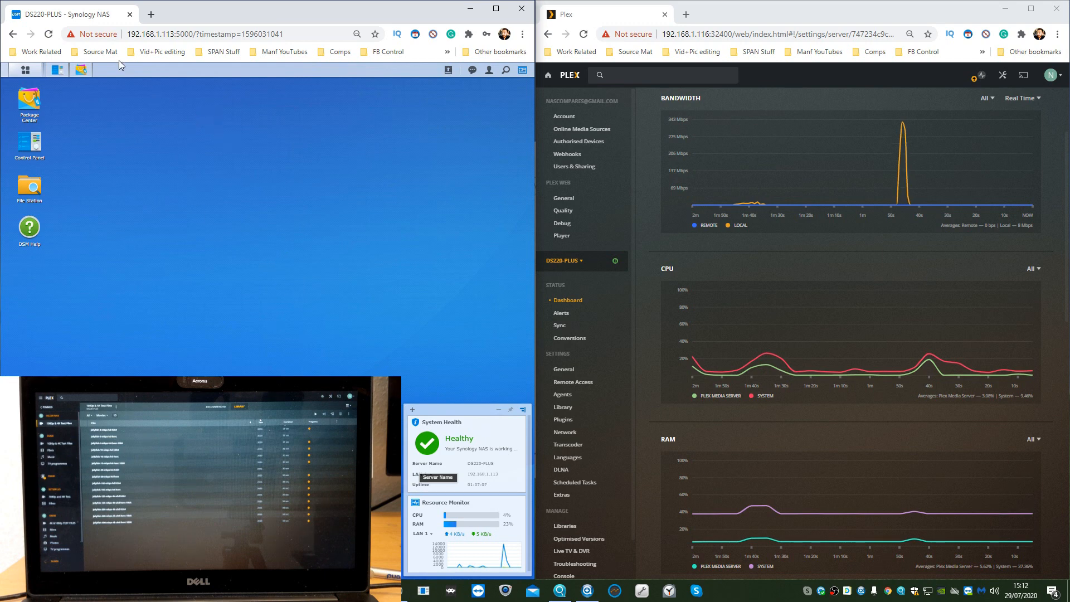
{"action": "mouse_move", "coordinate": [246, 295]}
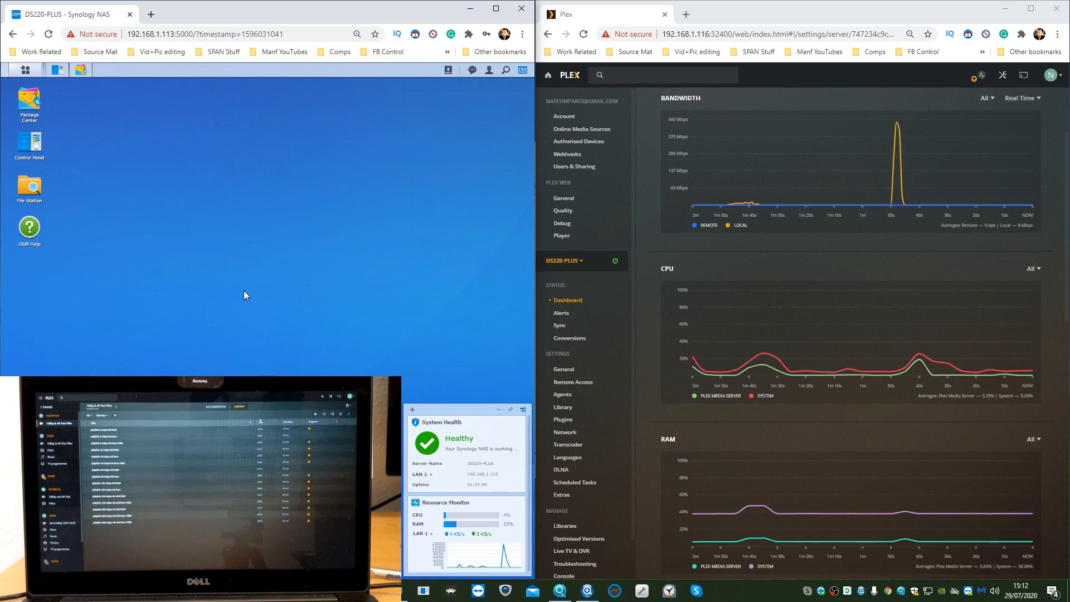
{"action": "mouse_move", "coordinate": [251, 313]}
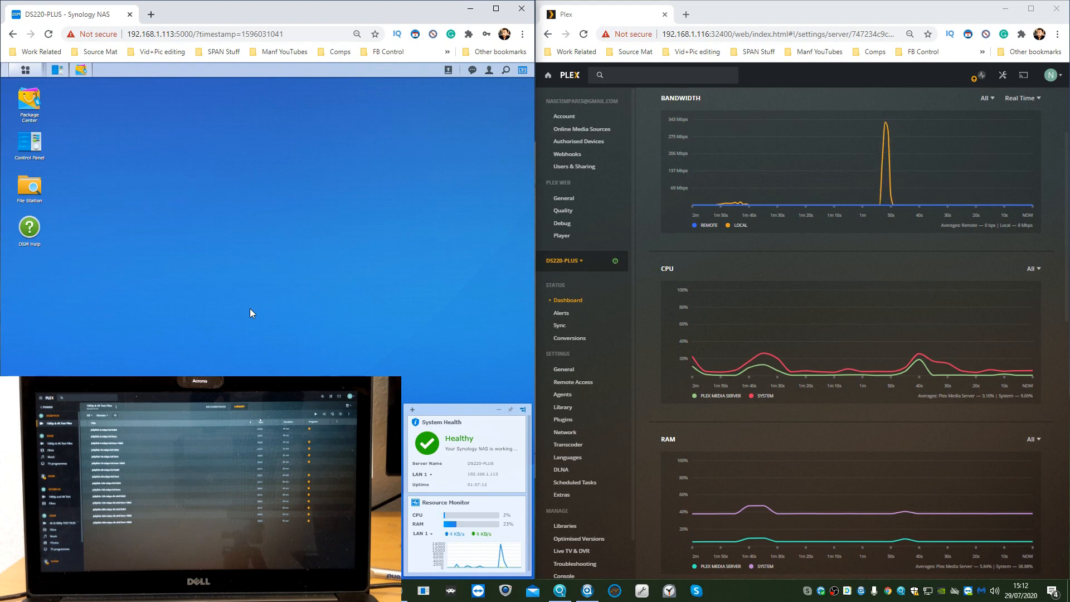
{"action": "mouse_move", "coordinate": [175, 198]}
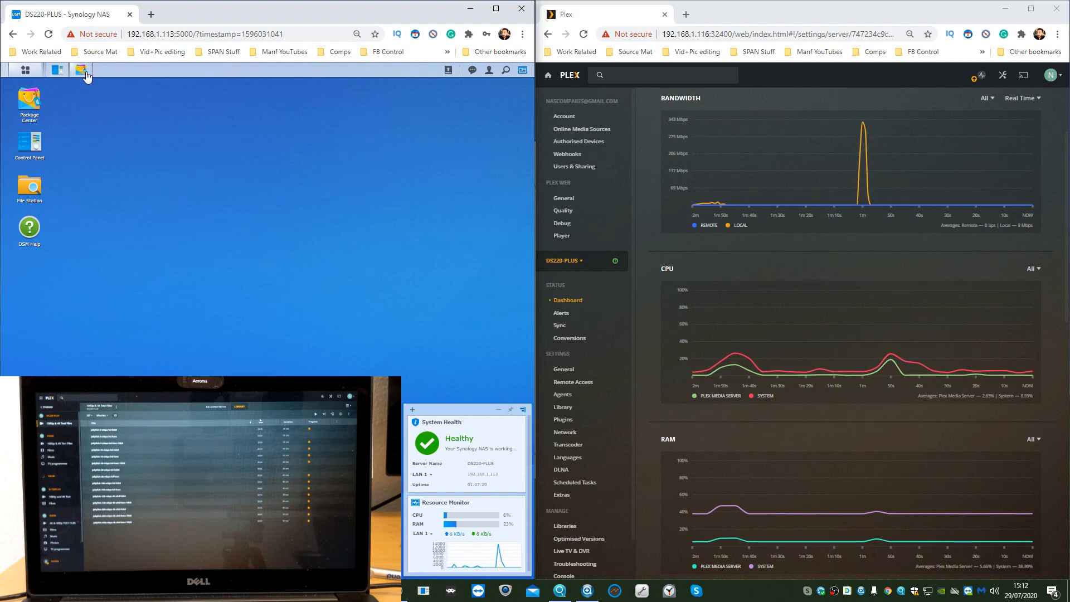
Stop Plex Media Server from Package Center and confirm the stop
{"action": "left_click", "coordinate": [80, 70]}
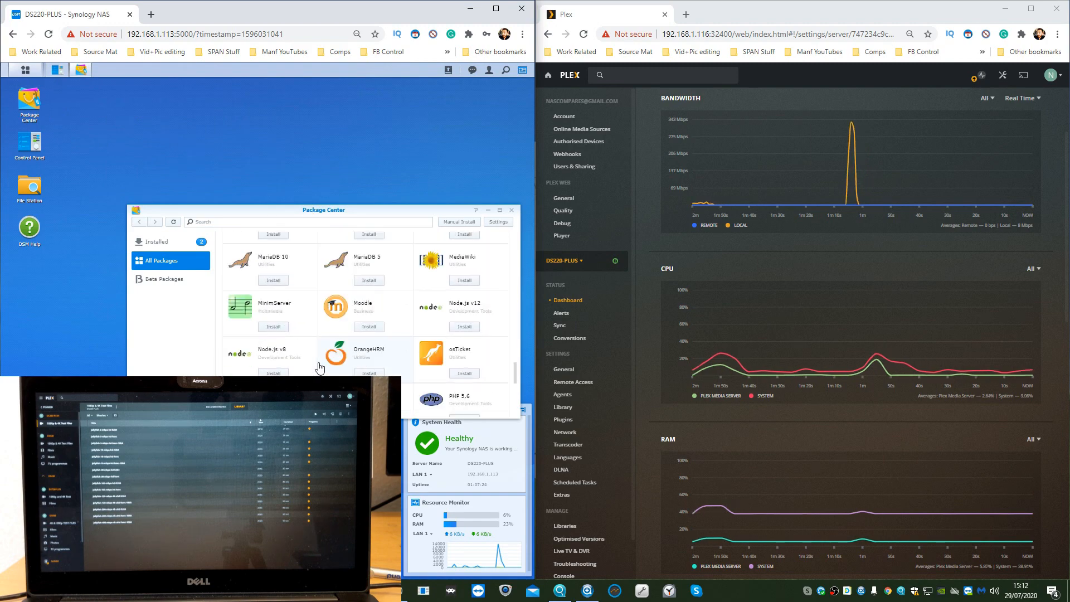
{"action": "scroll", "scroll_direction": "down", "scroll_amount": 3}
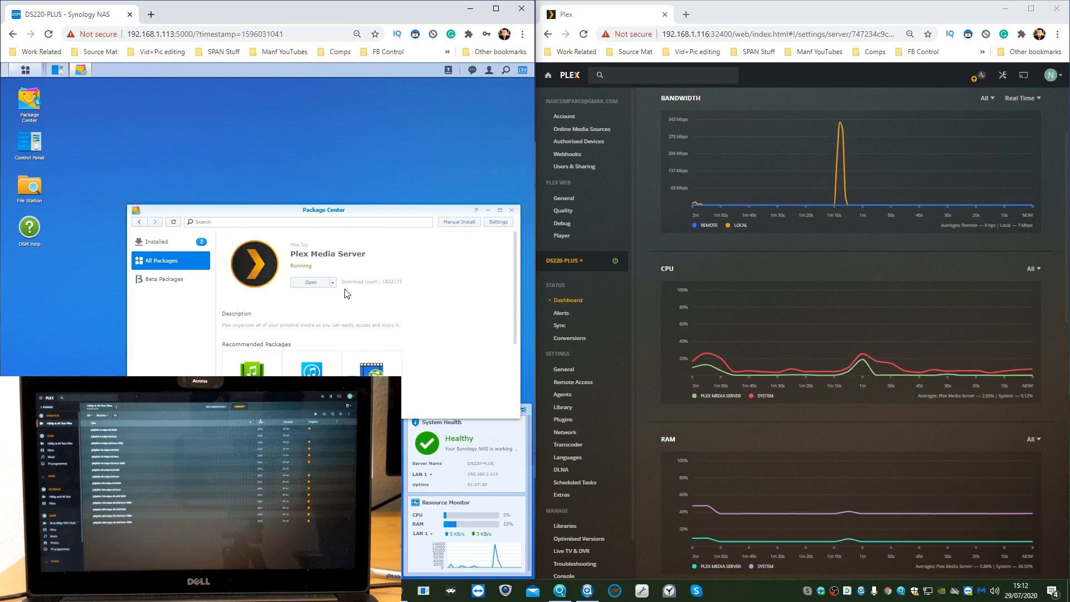
{"action": "left_click", "coordinate": [332, 282]}
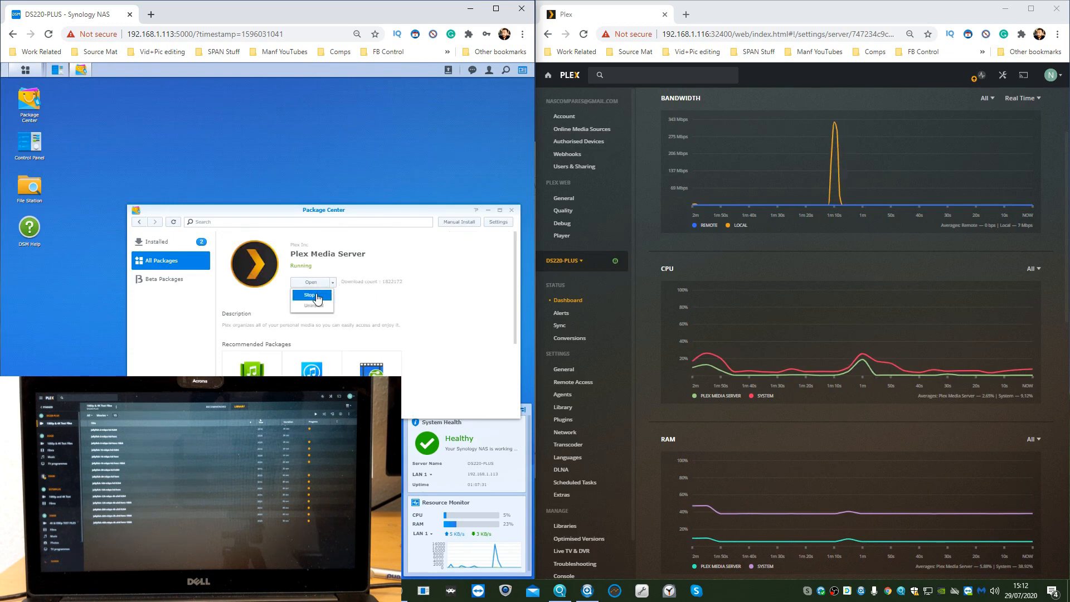
{"action": "left_click", "coordinate": [308, 295]}
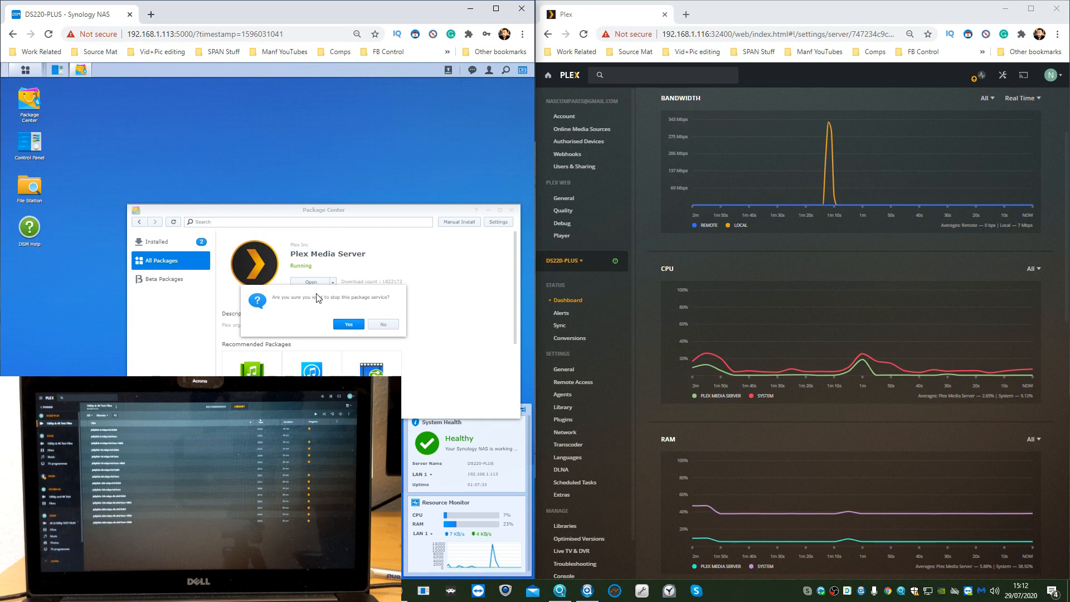
{"action": "left_click", "coordinate": [348, 324]}
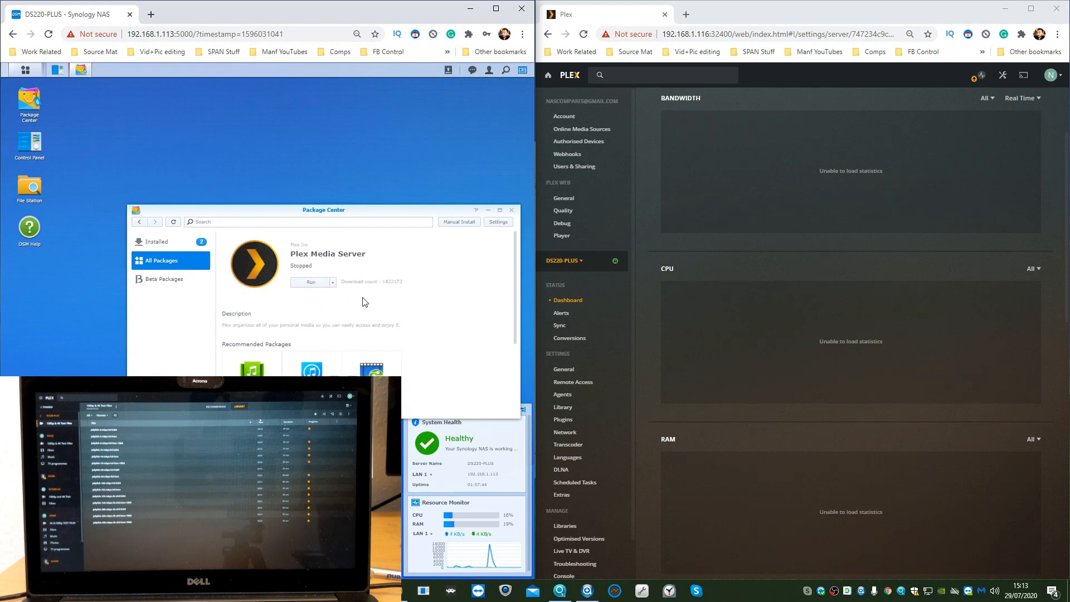
{"action": "mouse_move", "coordinate": [355, 273]}
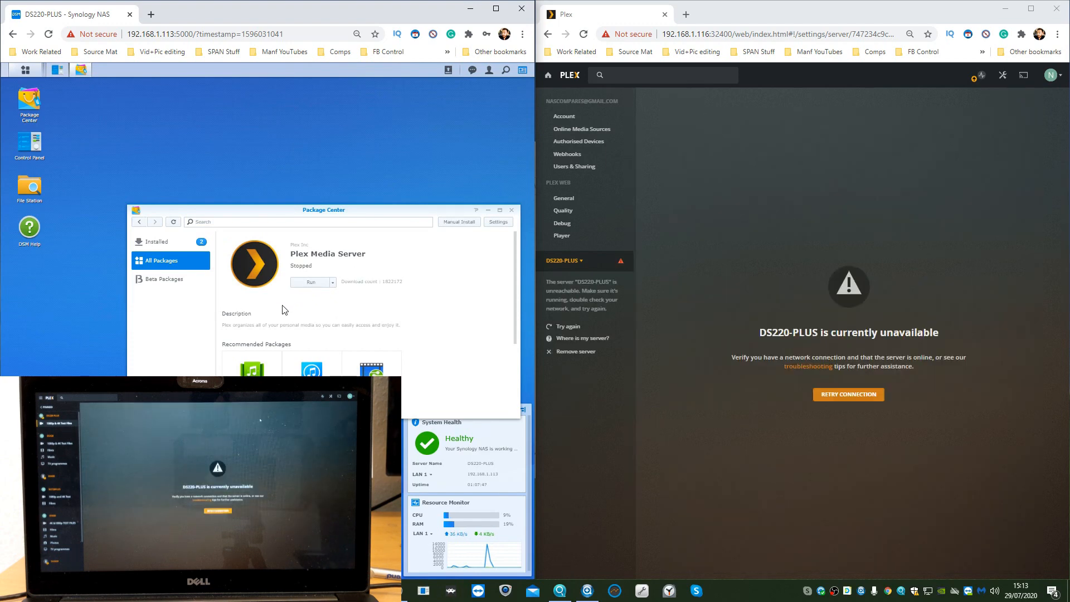
In File Station, open Library > Application Support > Plex Media Server > Preferences.xml
{"action": "left_click", "coordinate": [848, 395]}
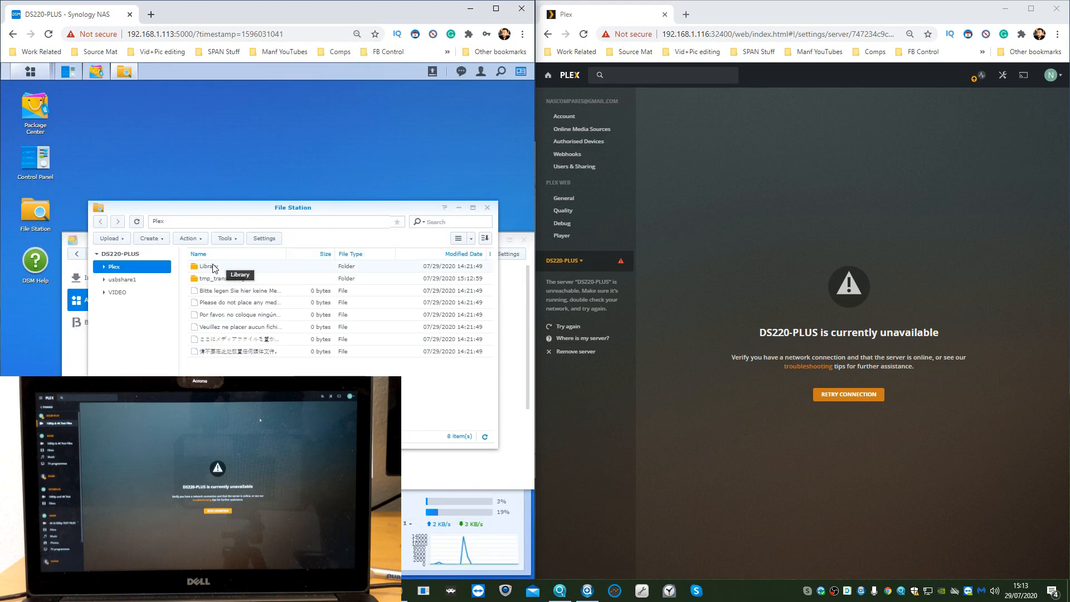
{"action": "double_click", "coordinate": [206, 265]}
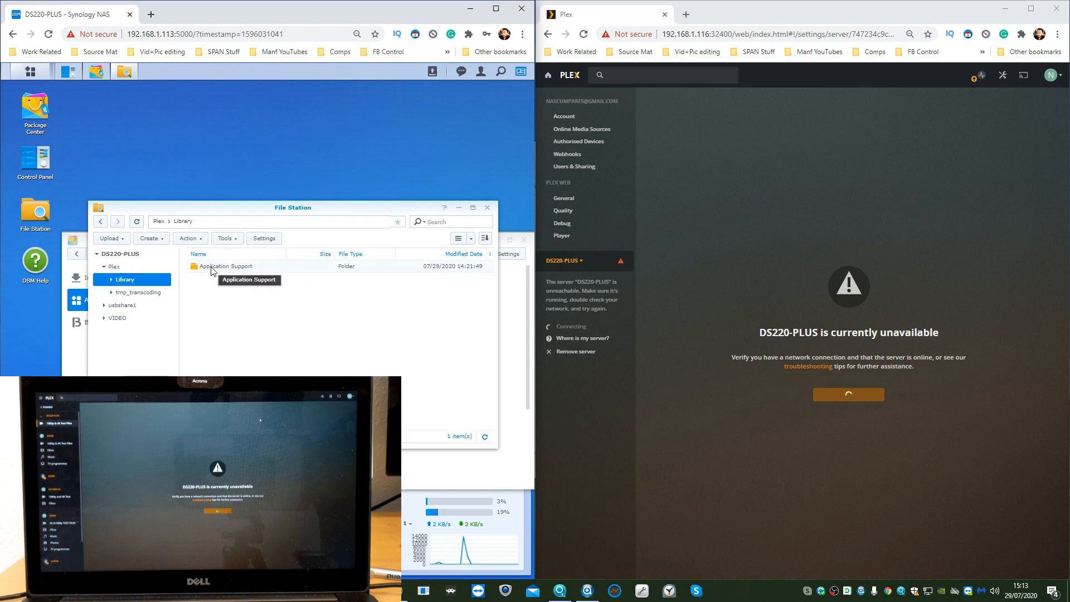
{"action": "double_click", "coordinate": [226, 267]}
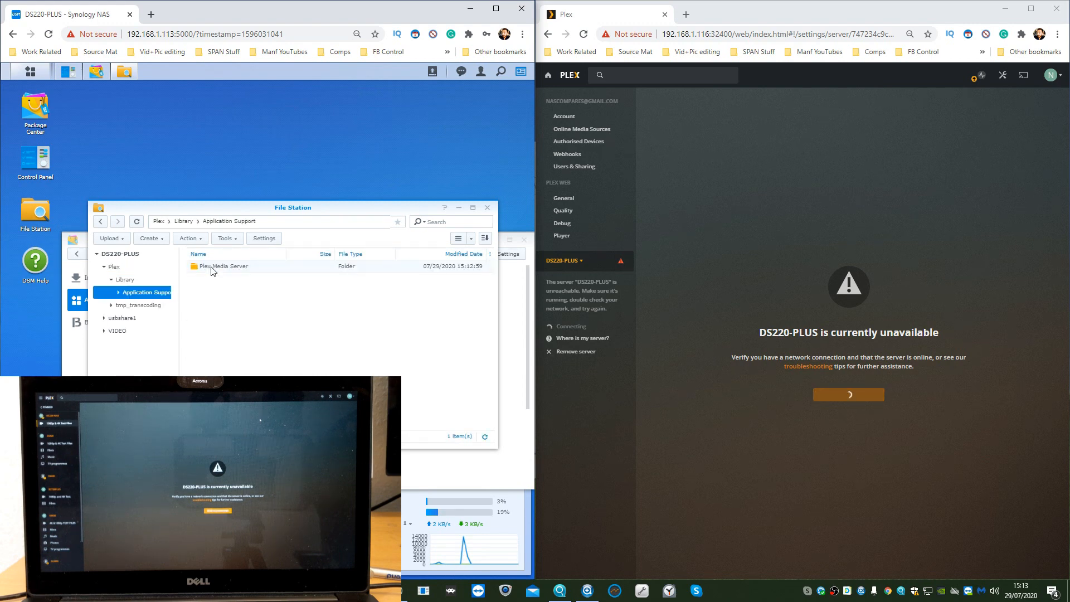
{"action": "double_click", "coordinate": [227, 265]}
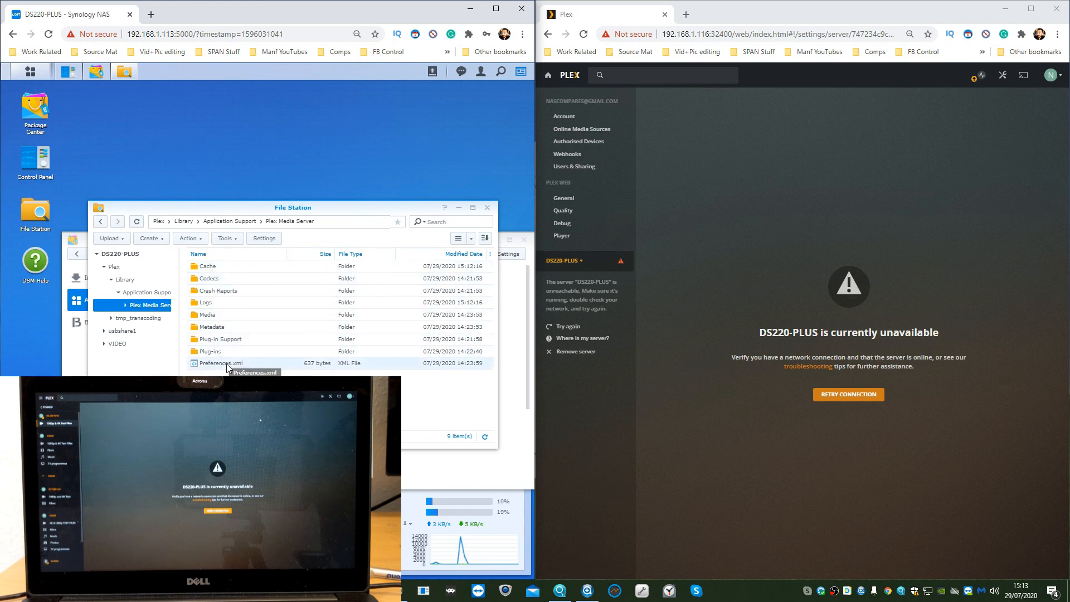
{"action": "double_click", "coordinate": [219, 362]}
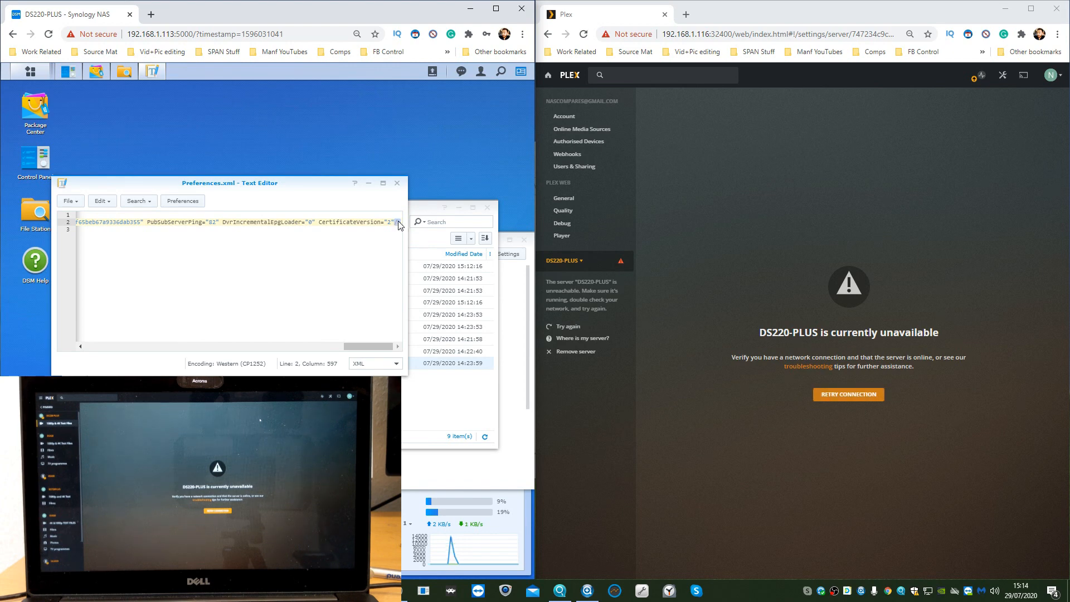
Place the cursor at the settings line end and copy VaapiDriver="i965" from the note
{"action": "left_click", "coordinate": [848, 395]}
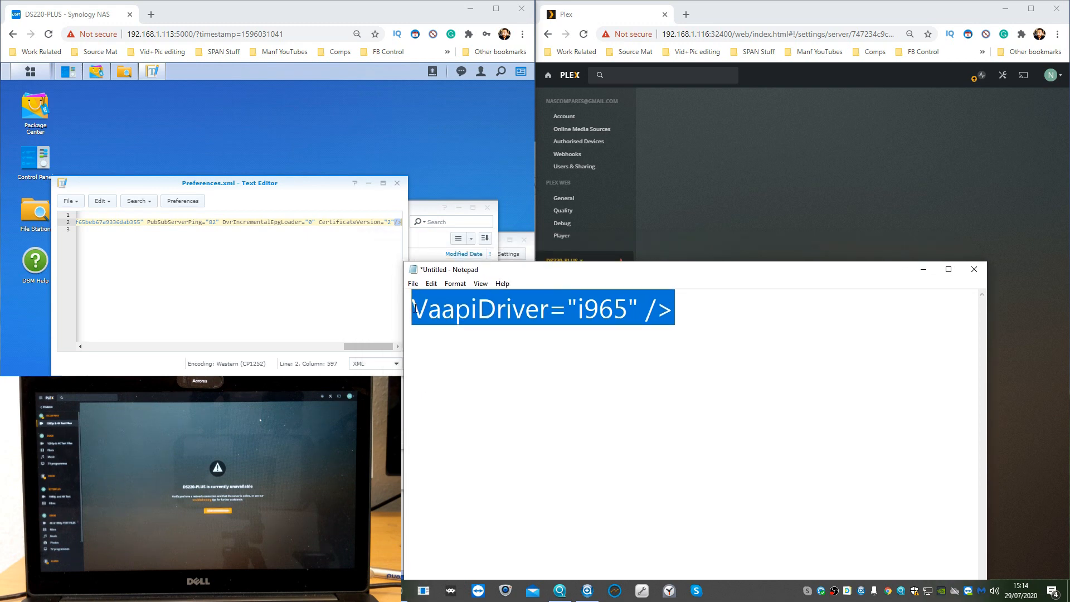
{"action": "left_click", "coordinate": [417, 308]}
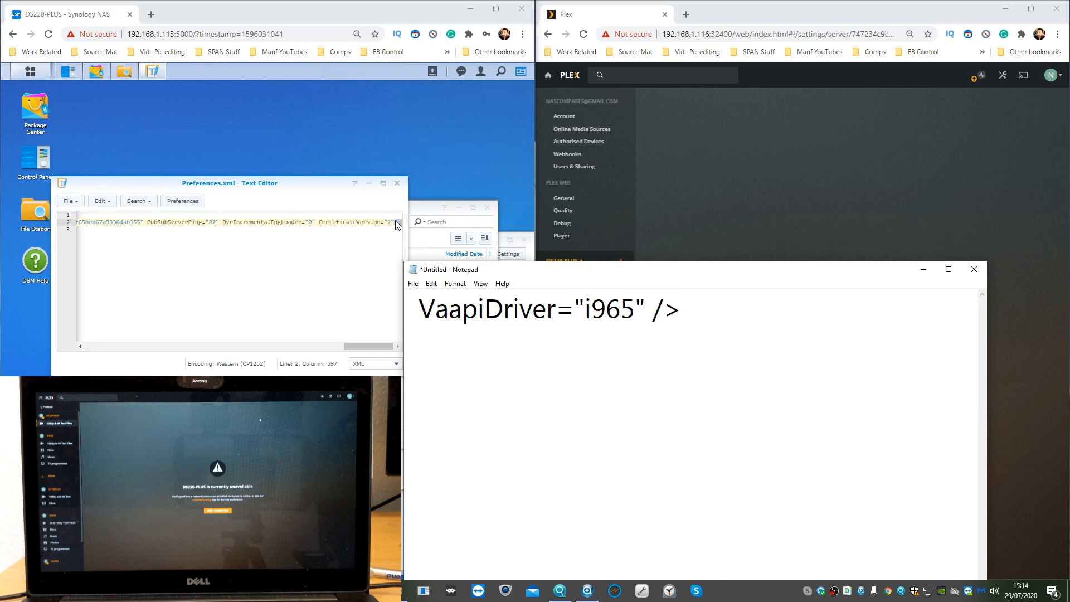
{"action": "left_click_drag", "start_coordinate": [620, 309], "coordinate": [681, 309]}
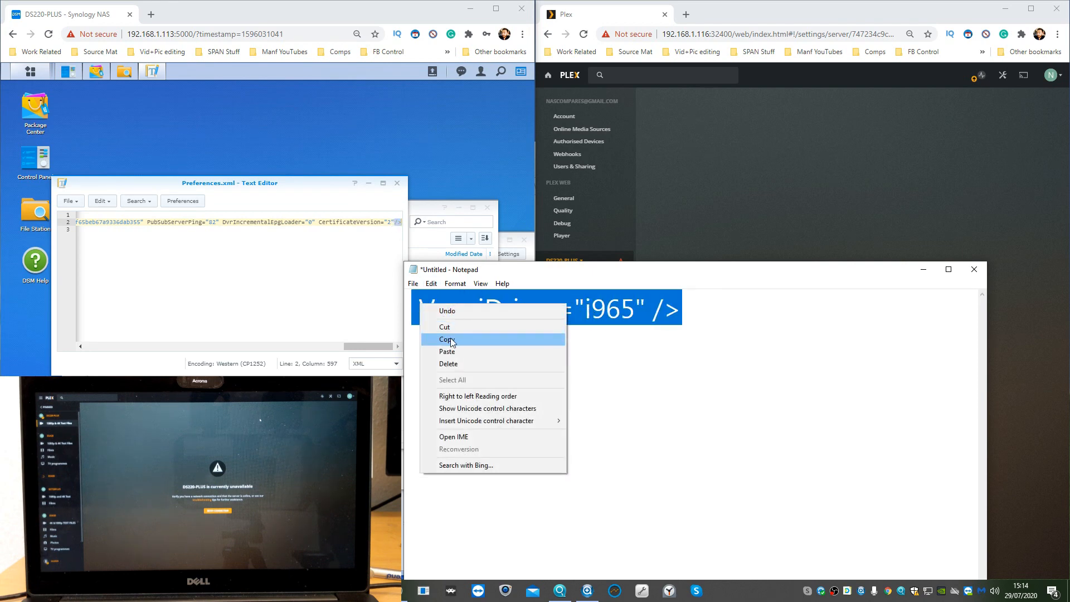
{"action": "left_click", "coordinate": [447, 339]}
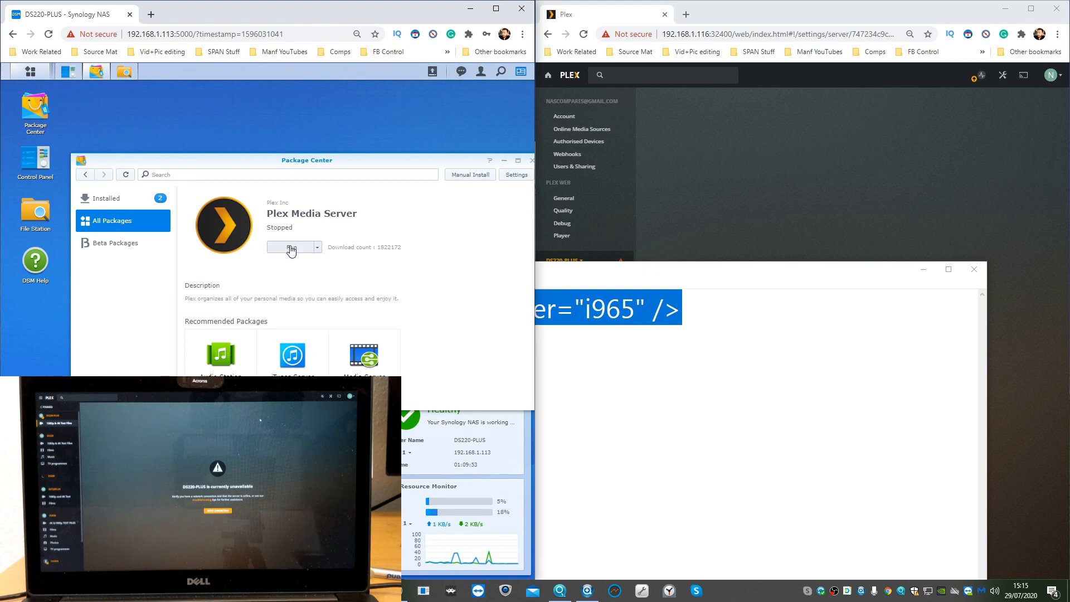
Run Plex Media Server again and retry the Plex Web dashboard connection
{"action": "left_click", "coordinate": [291, 247]}
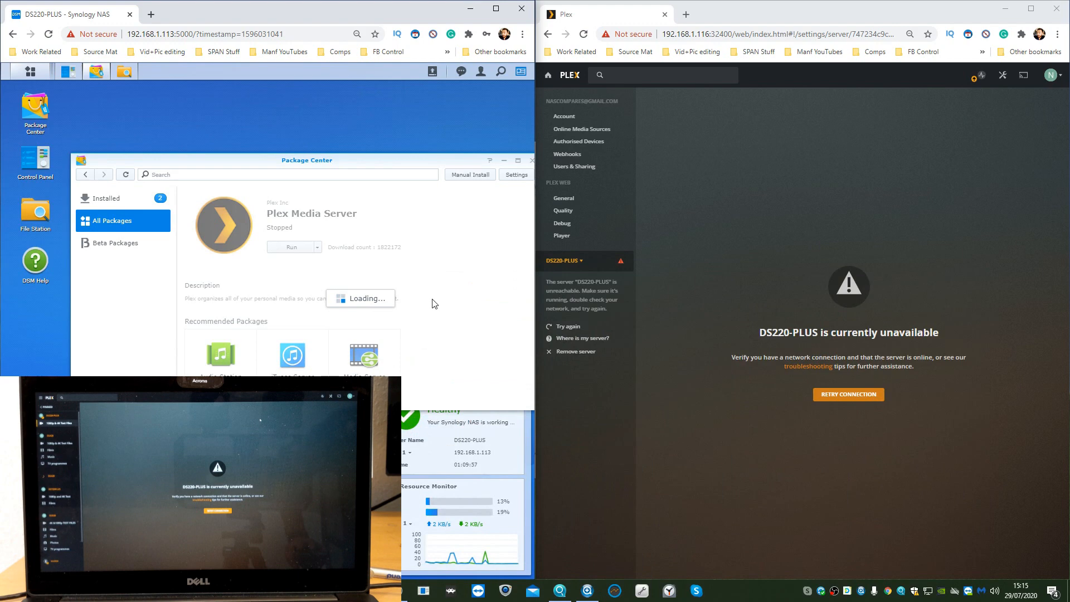
{"action": "left_click", "coordinate": [848, 394]}
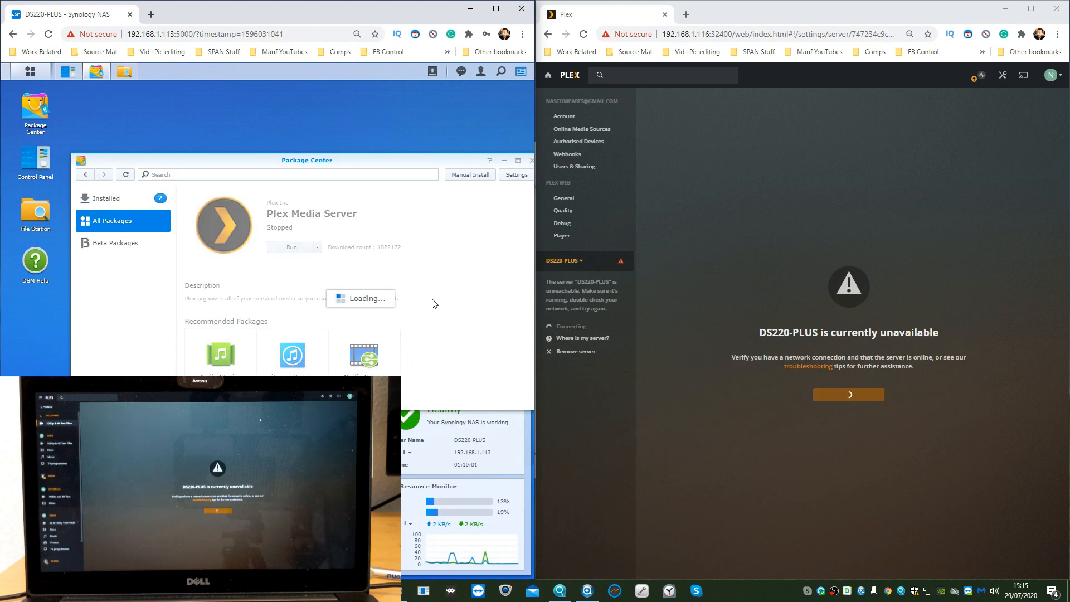
{"action": "left_click", "coordinate": [289, 247]}
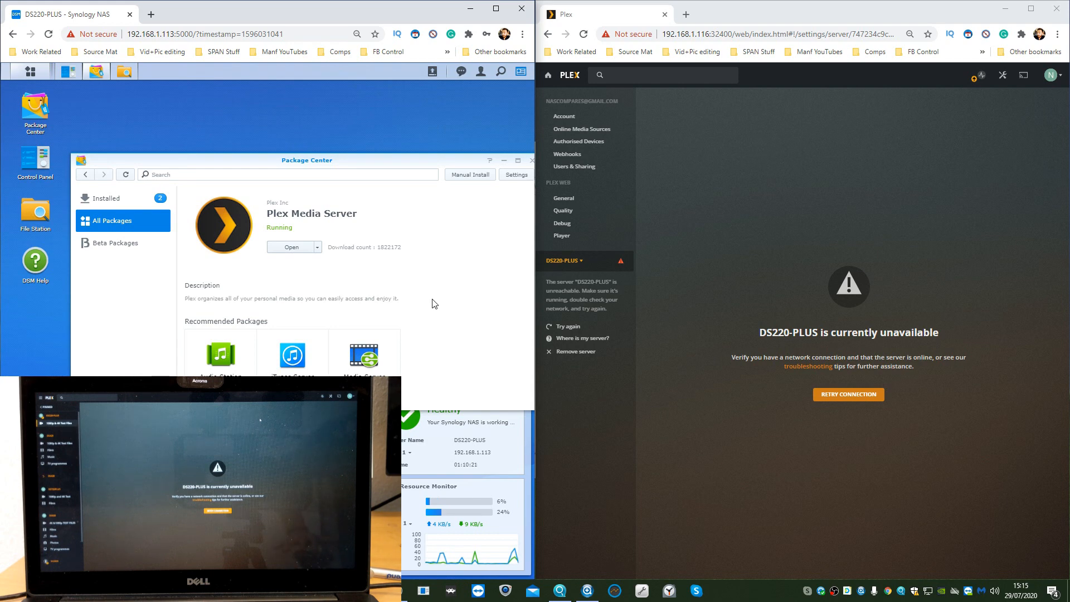
{"action": "left_click", "coordinate": [848, 394]}
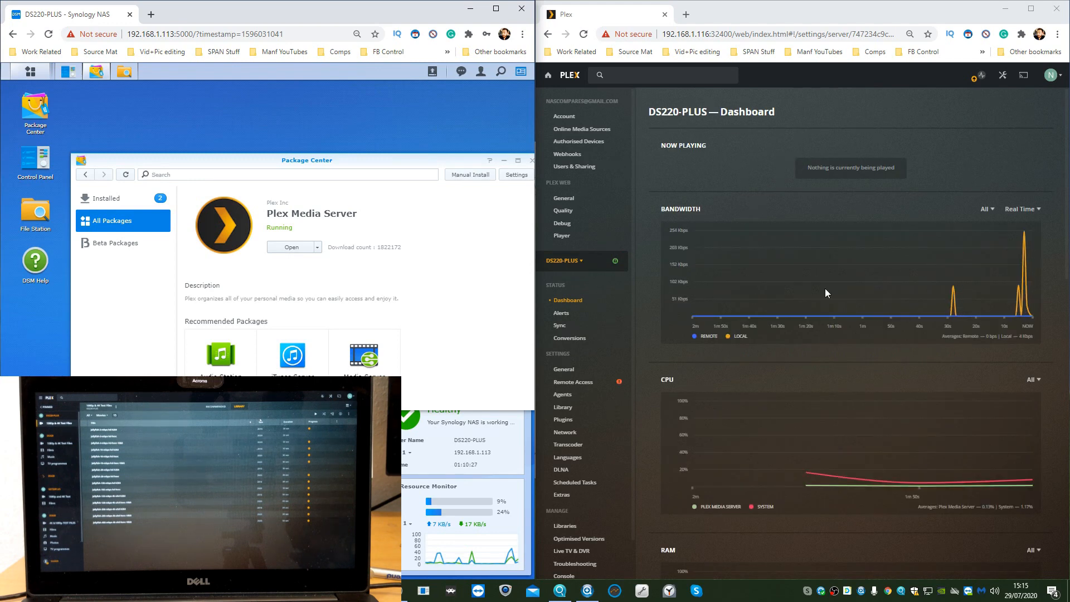
{"action": "mouse_move", "coordinate": [874, 294]}
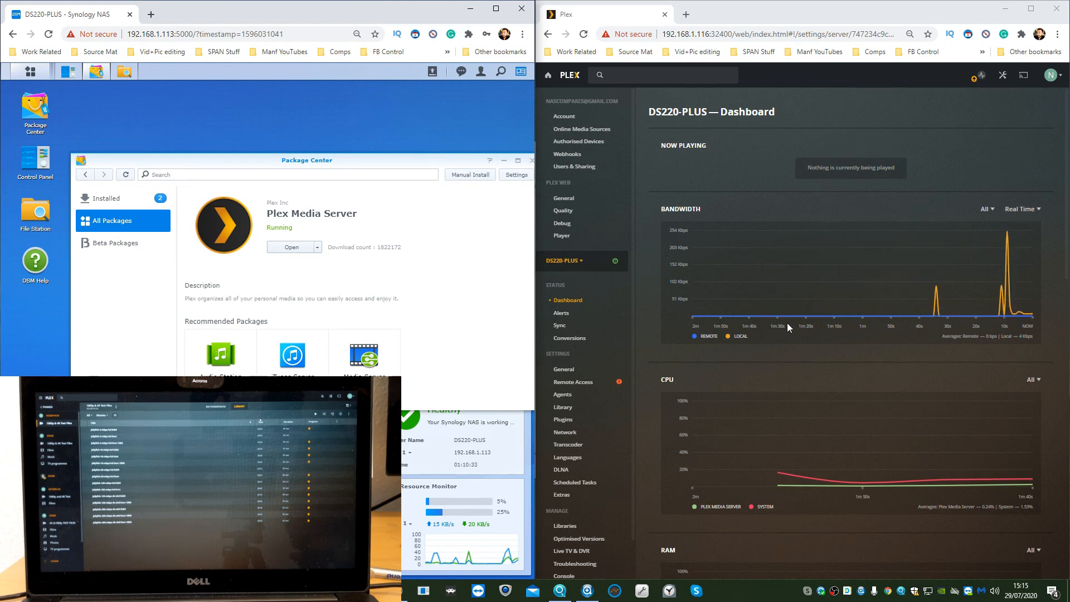
{"action": "scroll", "scroll_direction": "down", "scroll_amount": 3}
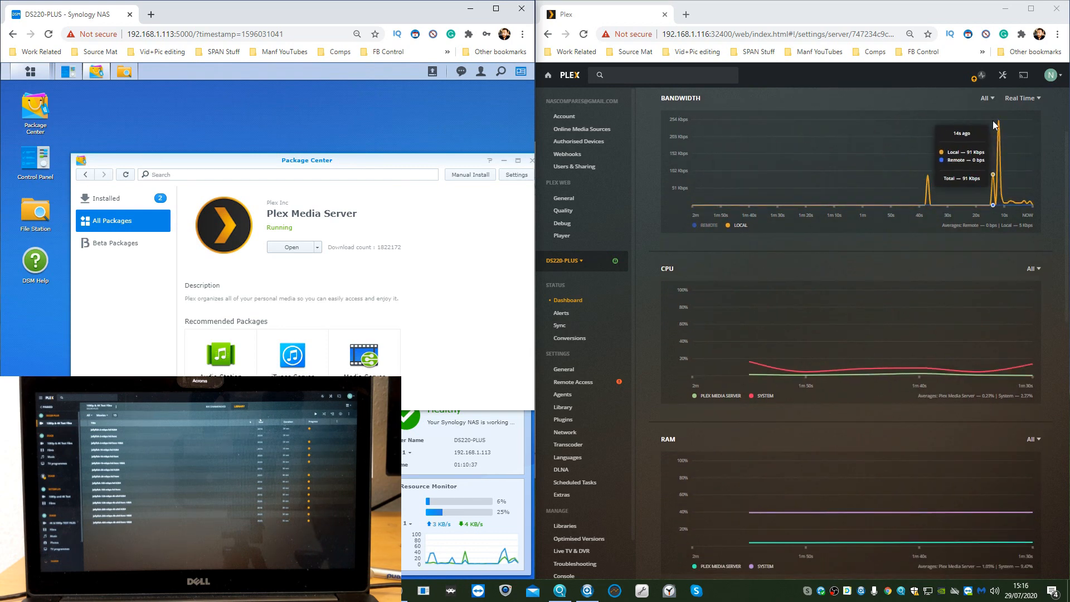
{"action": "mouse_move", "coordinate": [982, 137]}
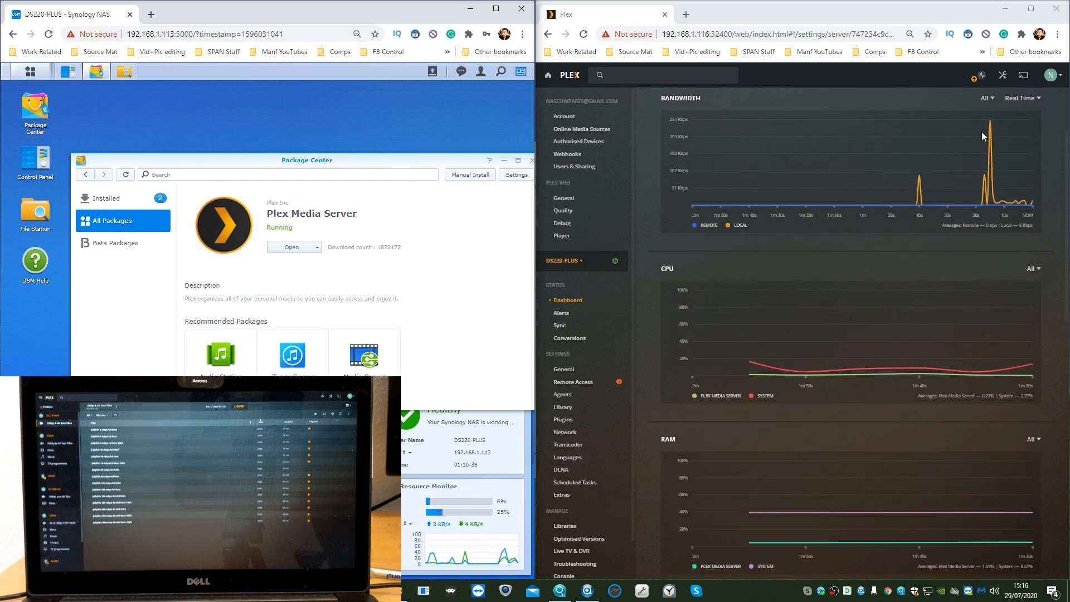
{"action": "mouse_move", "coordinate": [919, 550]}
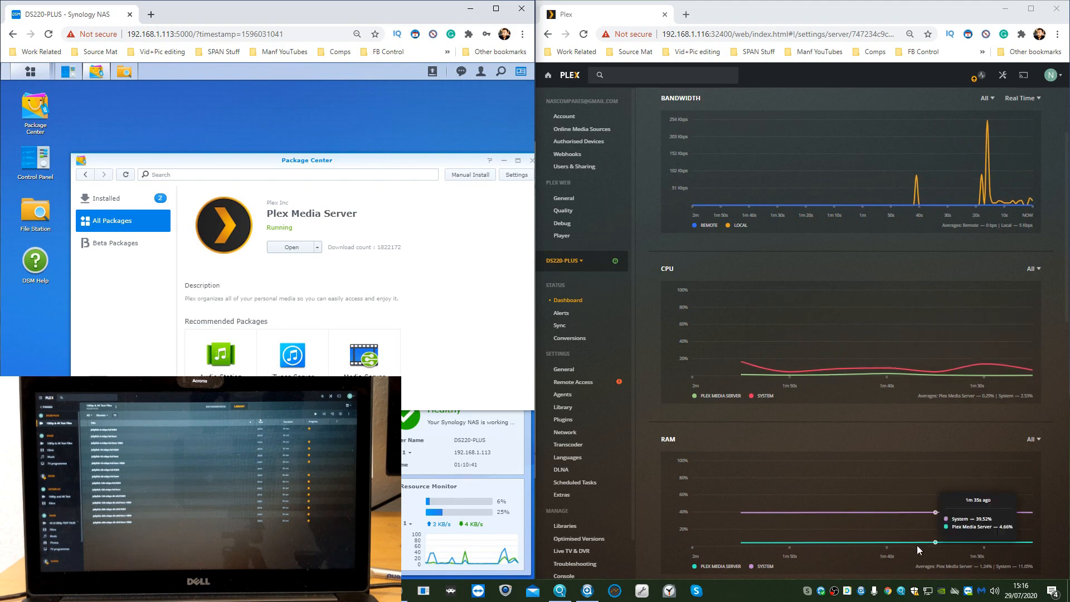